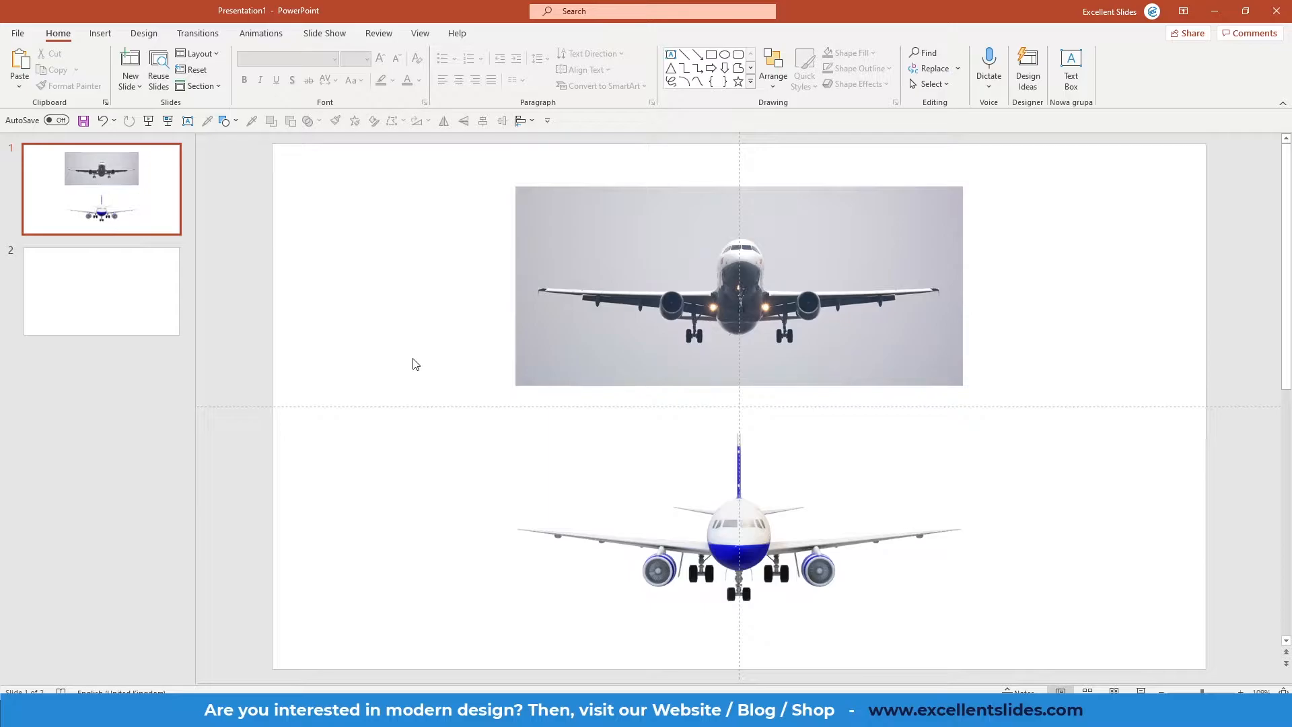
mouse_move(495, 382)
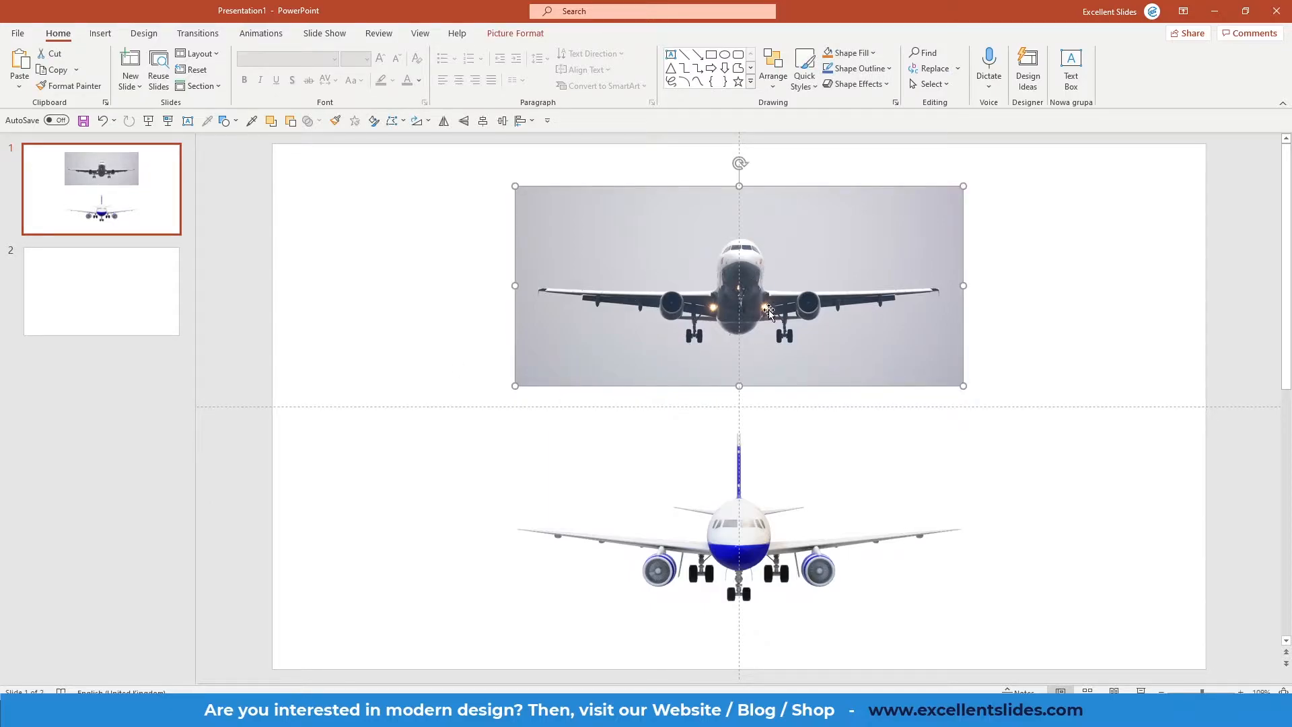
mouse_move(787, 278)
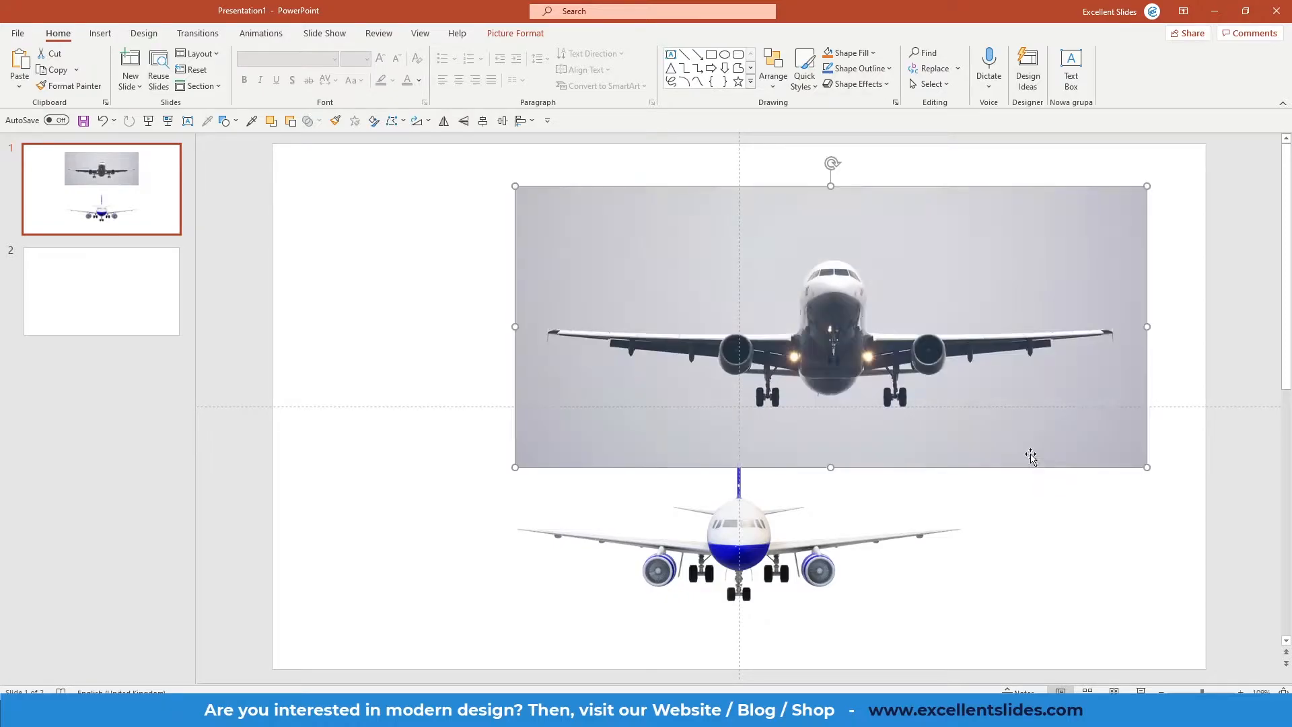
- Orbit the lower airplane from front view to a banked side view showing its underside and landing gear
drag(832, 162, 839, 194)
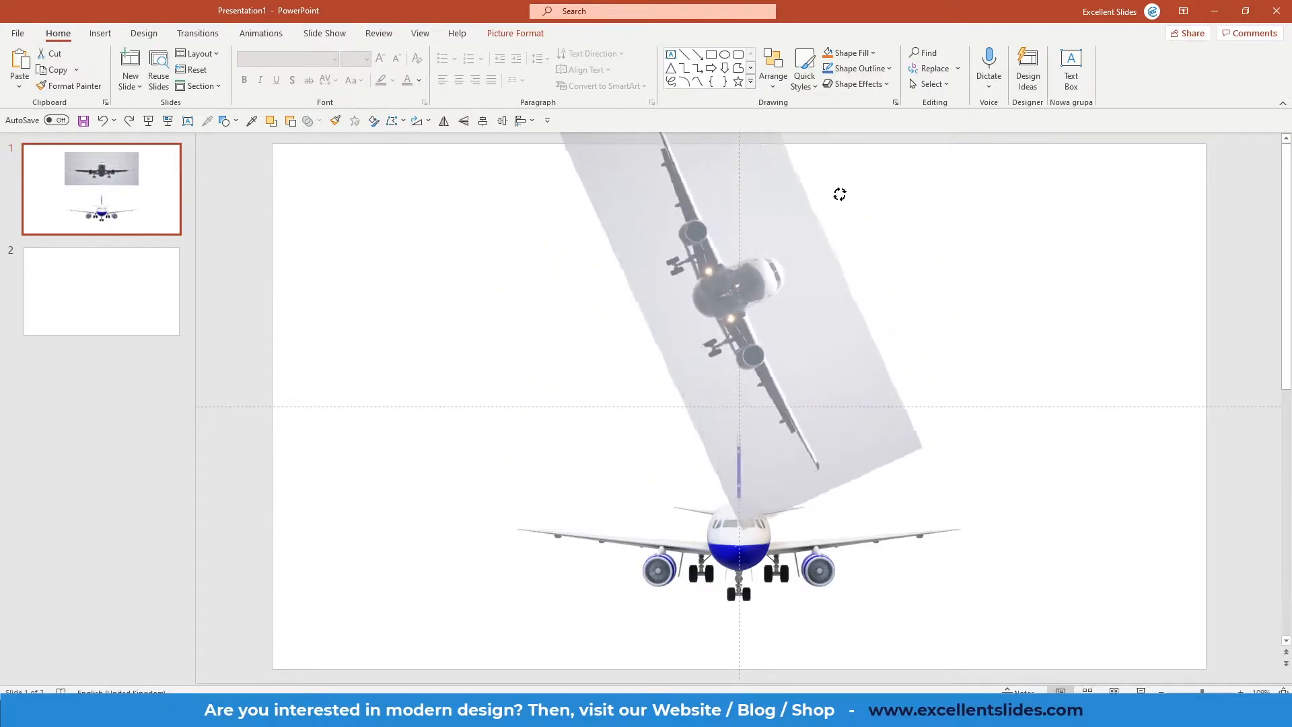
drag(840, 194, 739, 162)
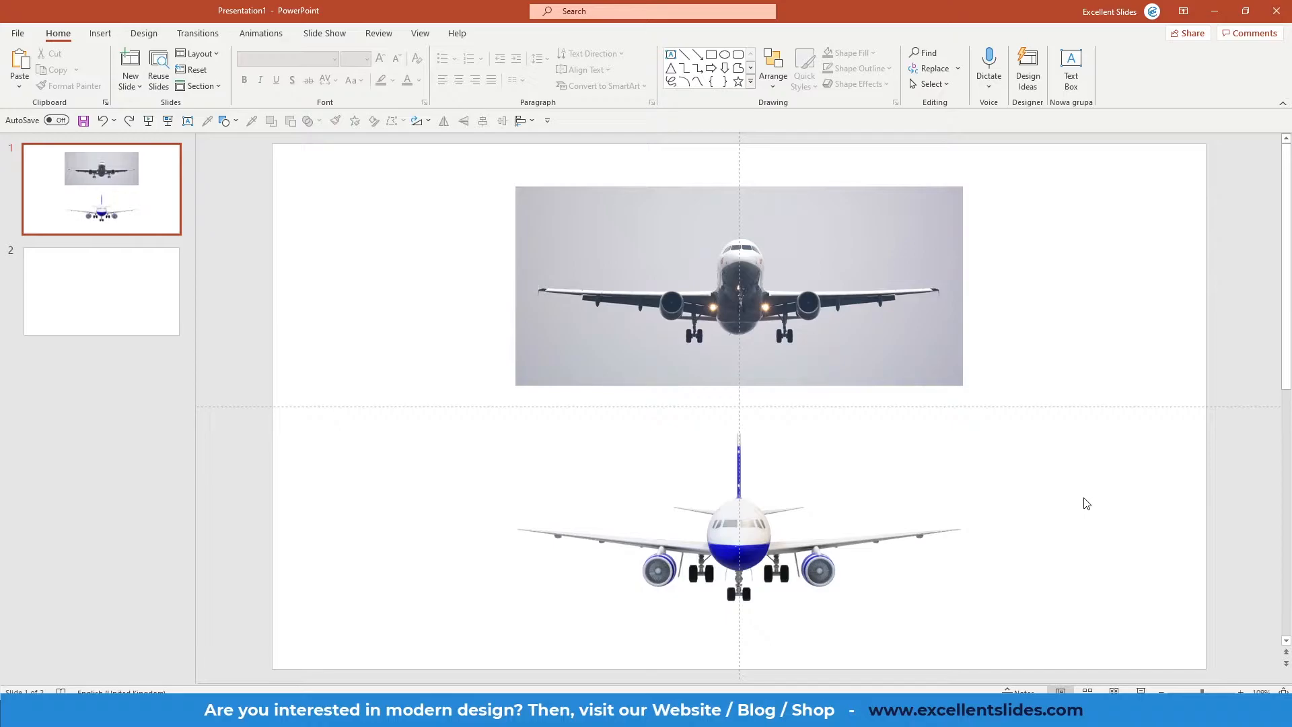
mouse_move(1013, 527)
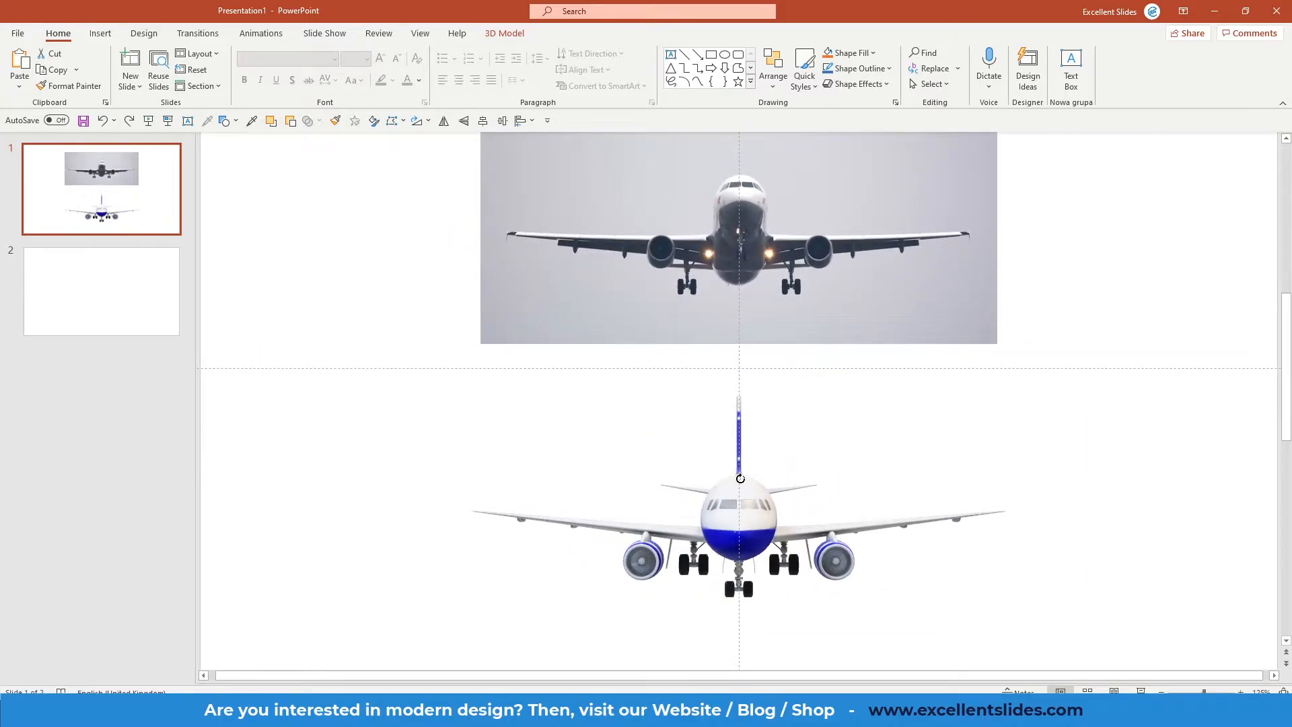
drag(739, 478, 775, 474)
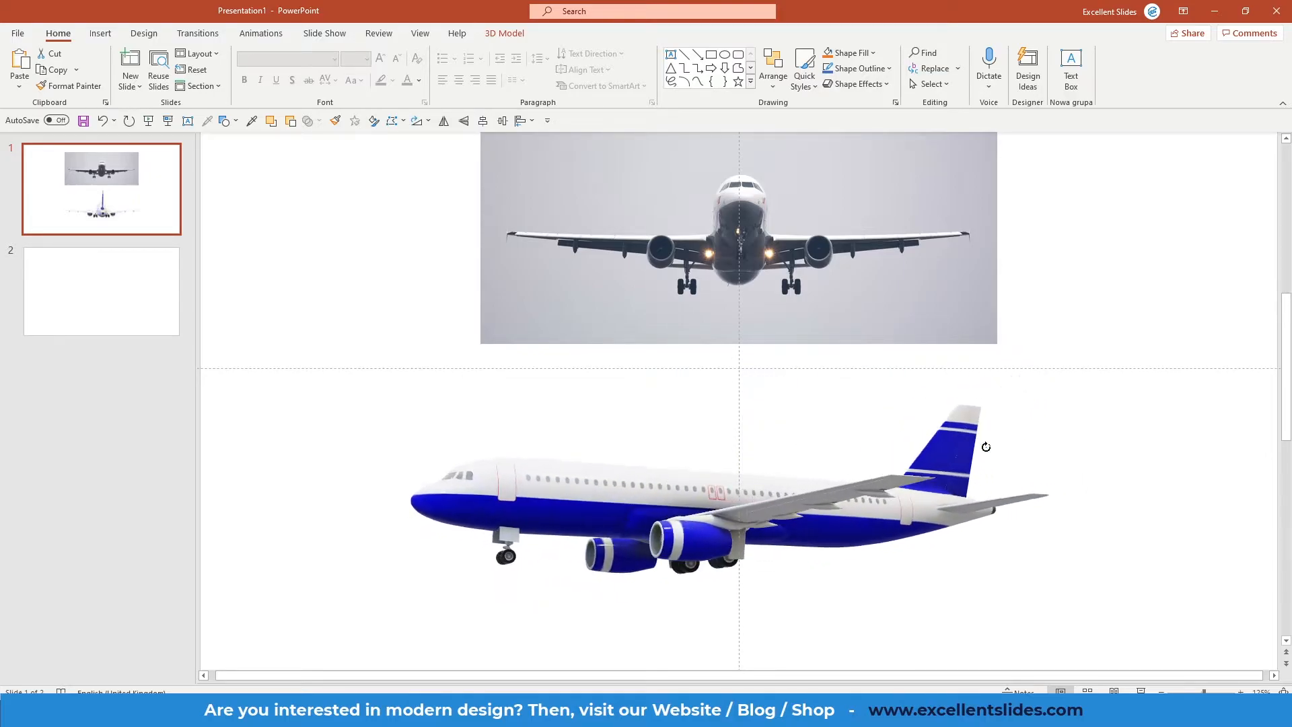
drag(986, 447, 959, 405)
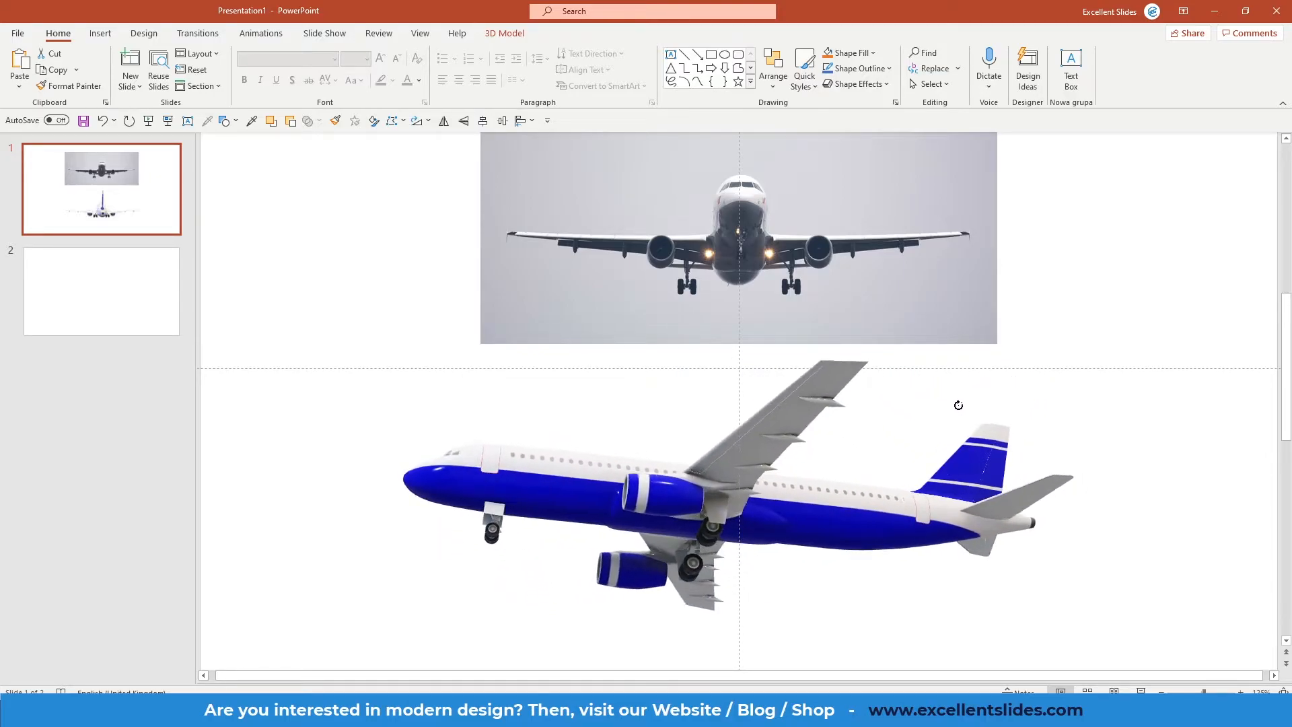
click(737, 474)
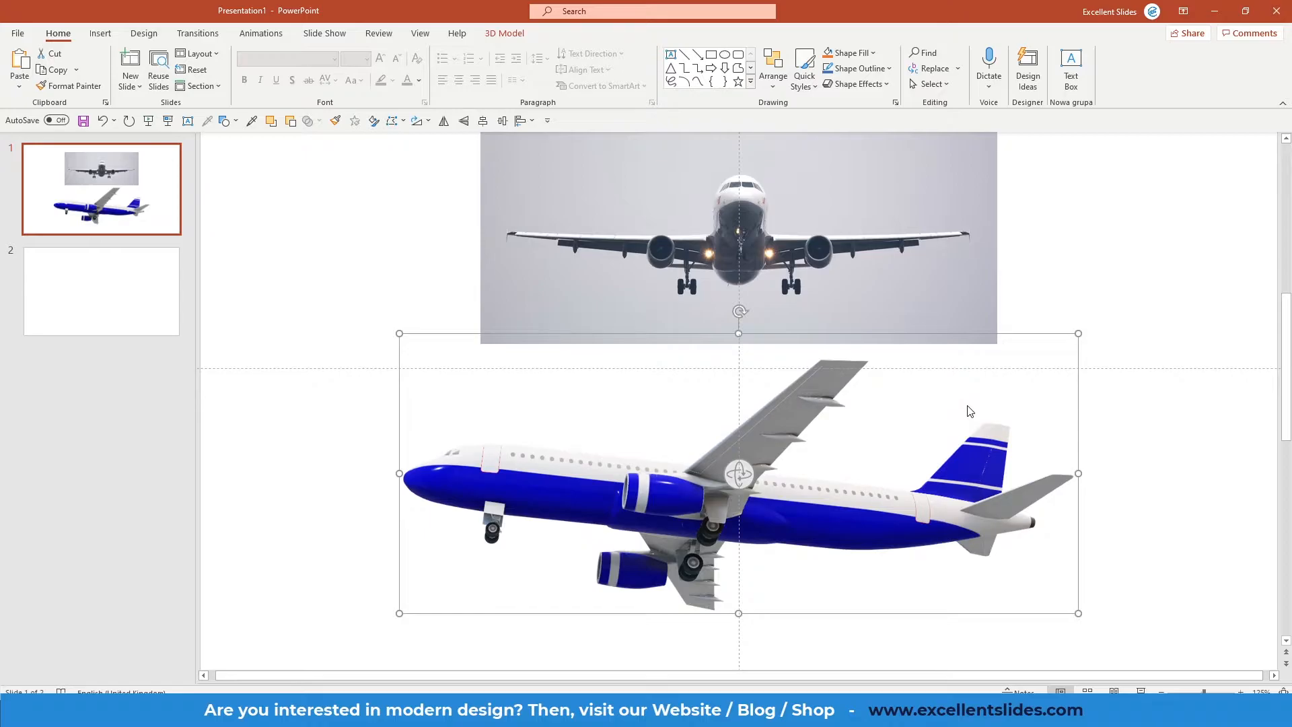
mouse_move(810, 484)
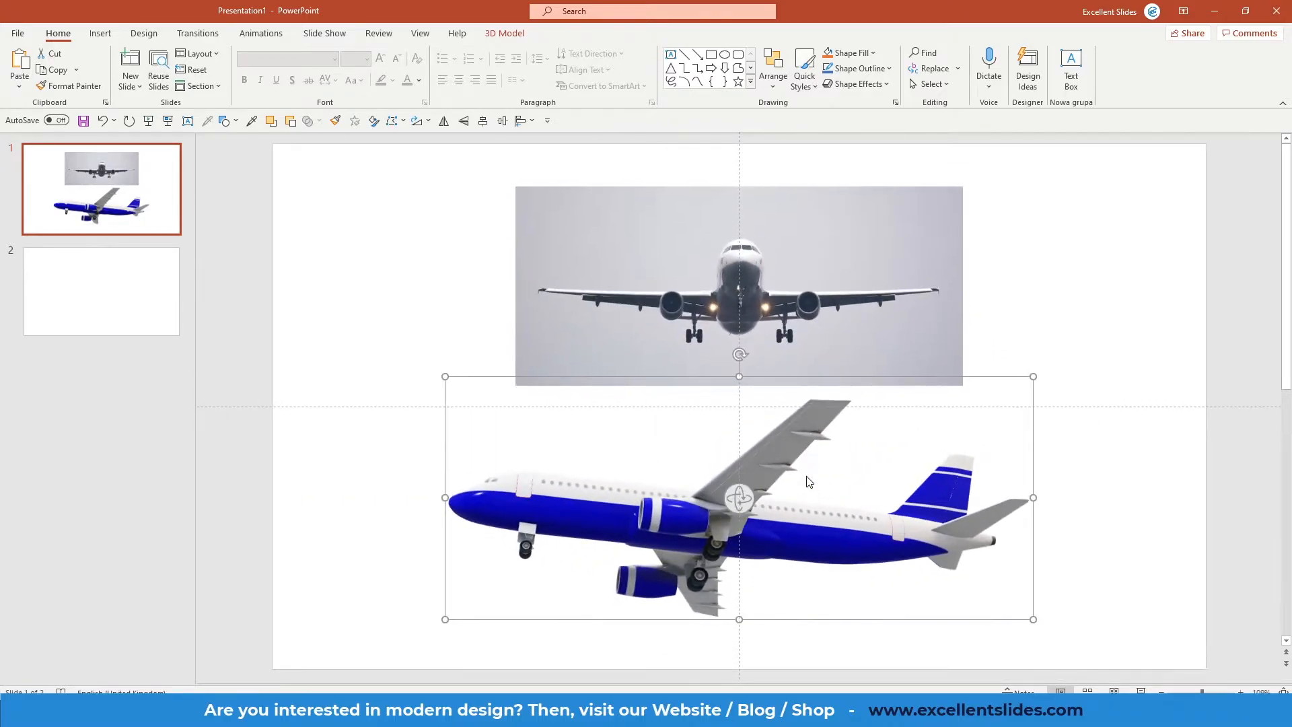
- Deselect the airplane and pick Stock 3D Models from the Insert 3D Models menu
click(391, 452)
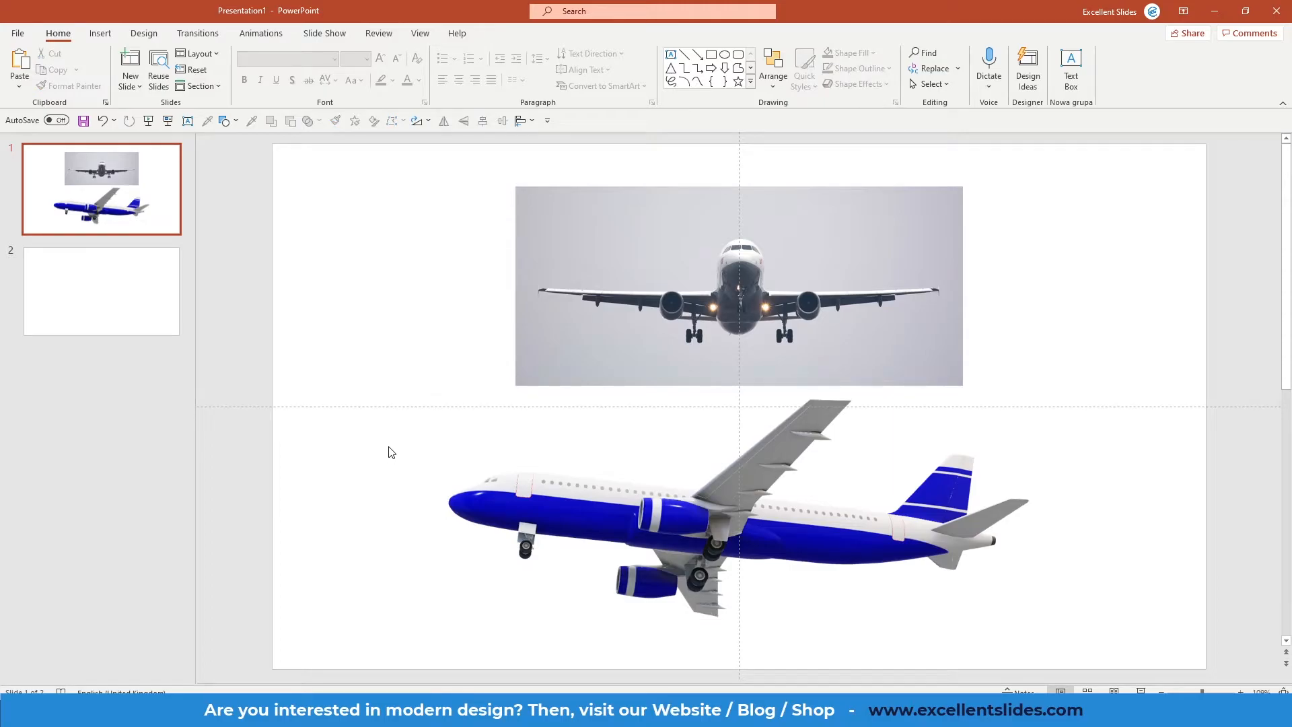
mouse_move(451, 491)
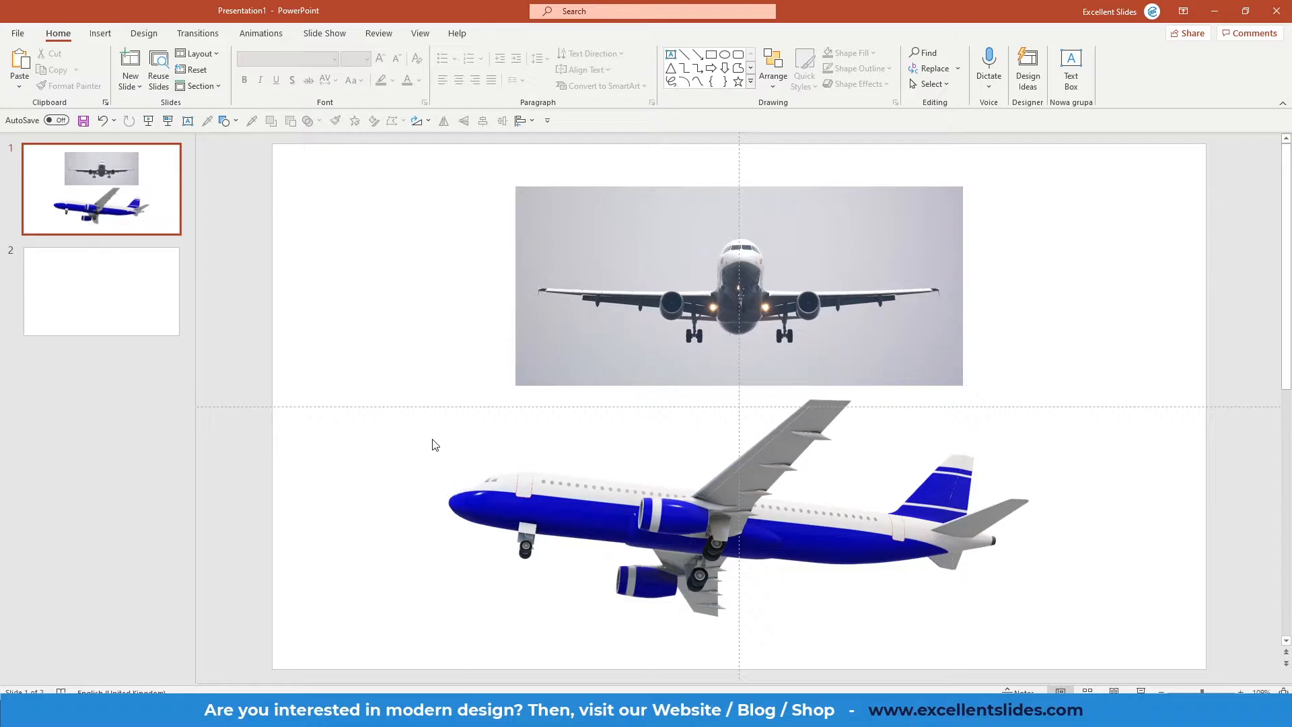
click(99, 33)
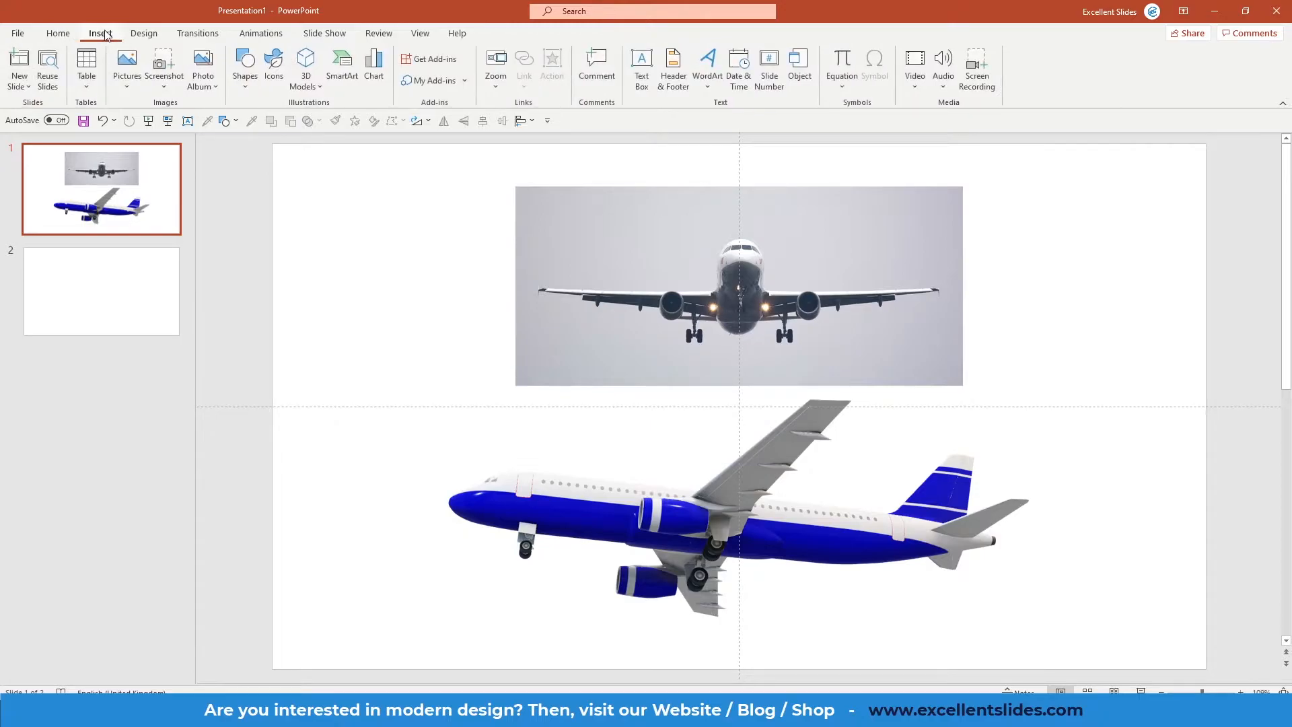
mouse_move(322, 88)
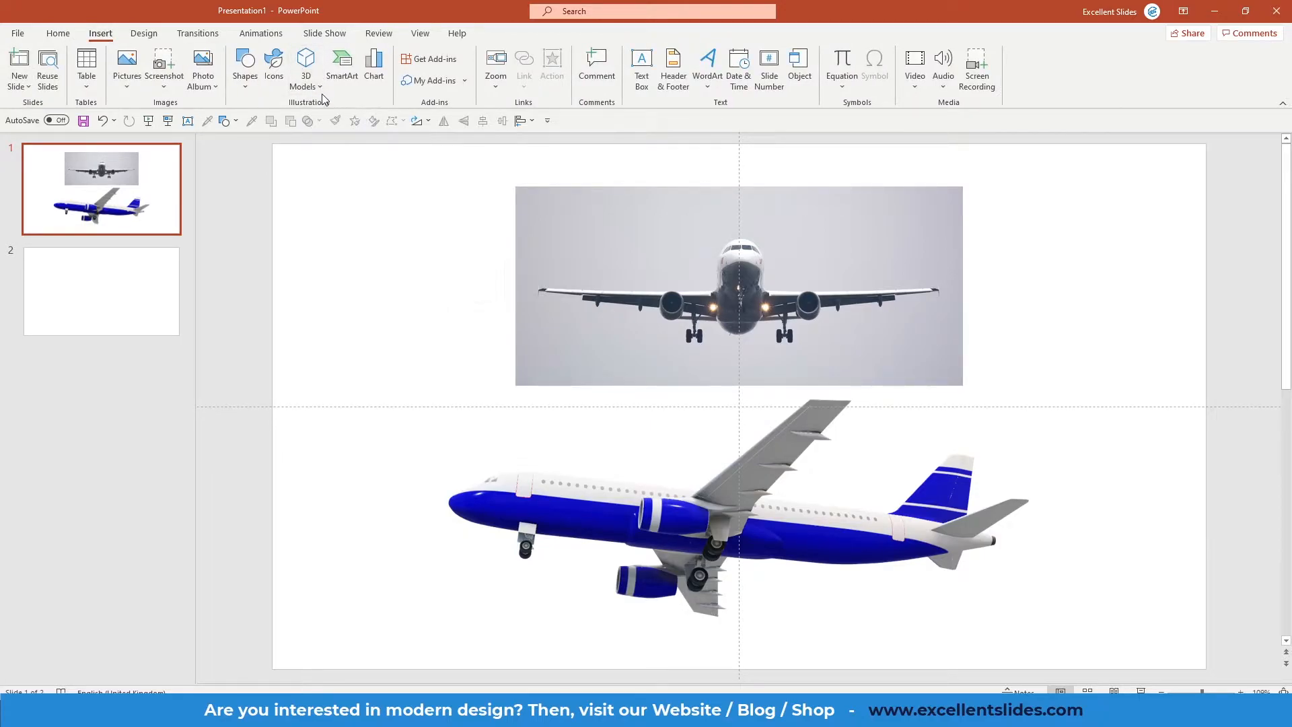
click(306, 68)
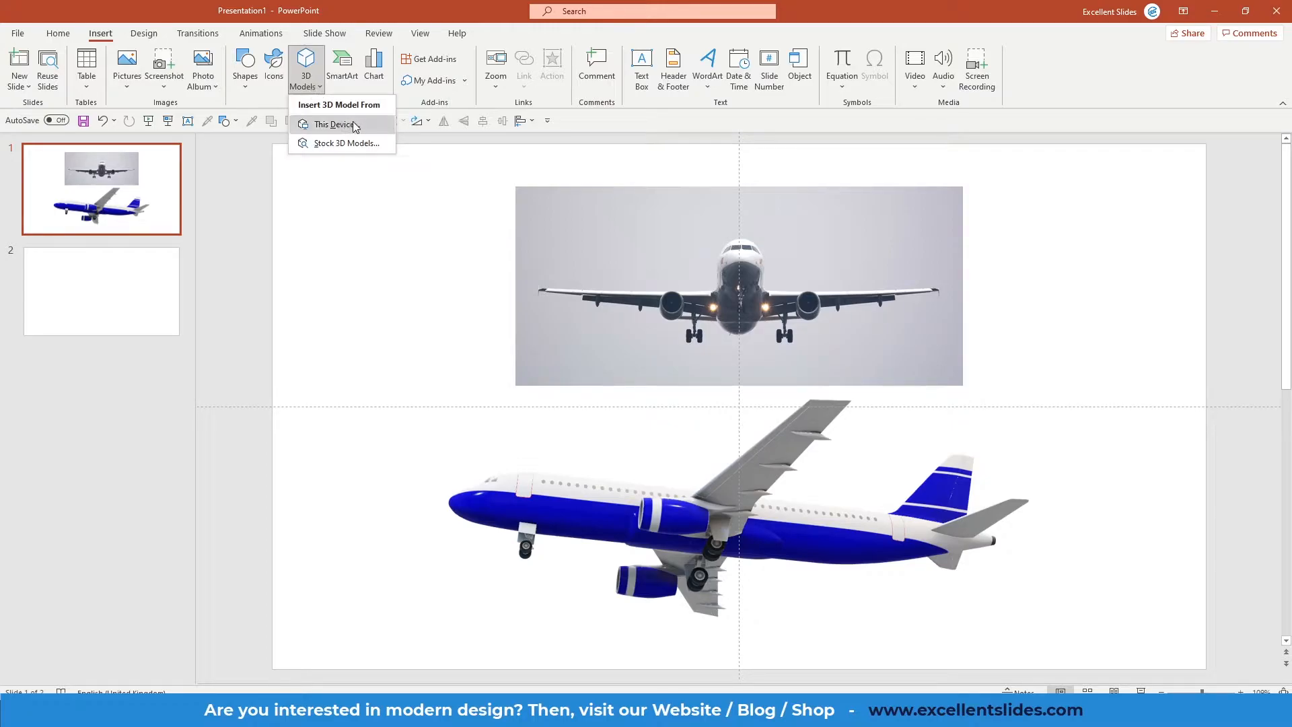
mouse_move(362, 136)
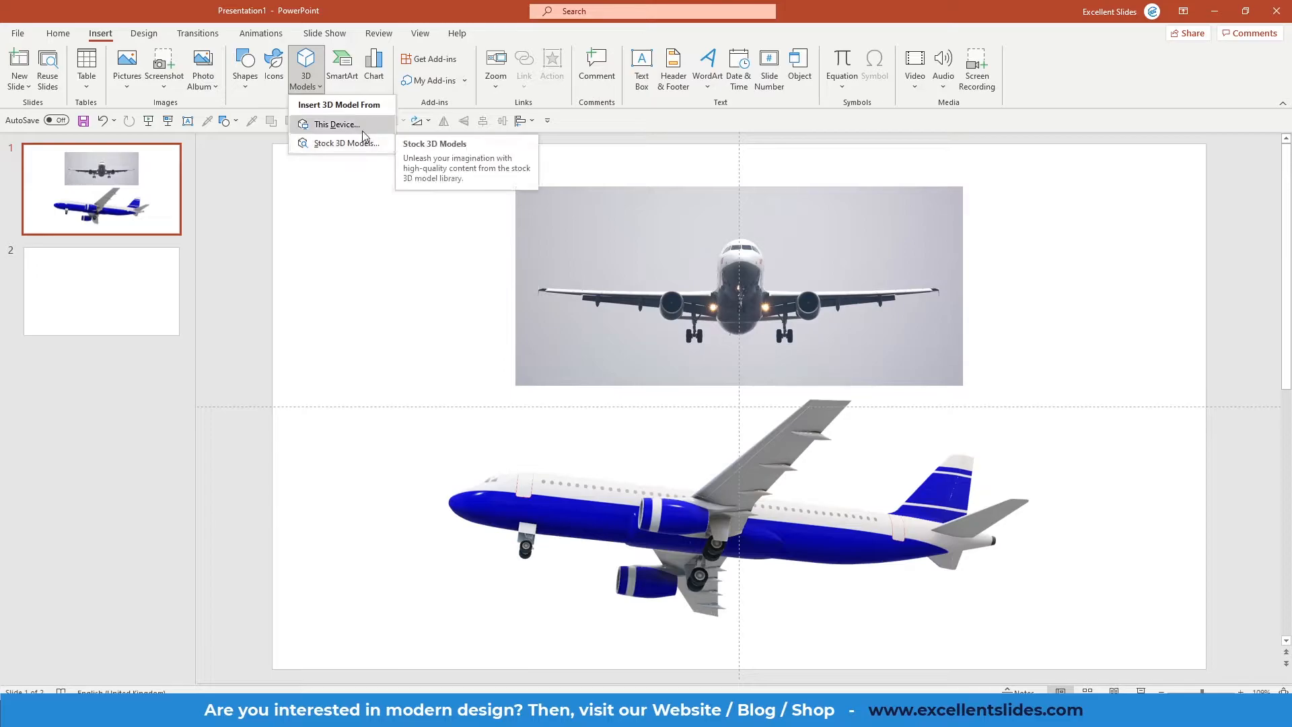
mouse_move(346, 143)
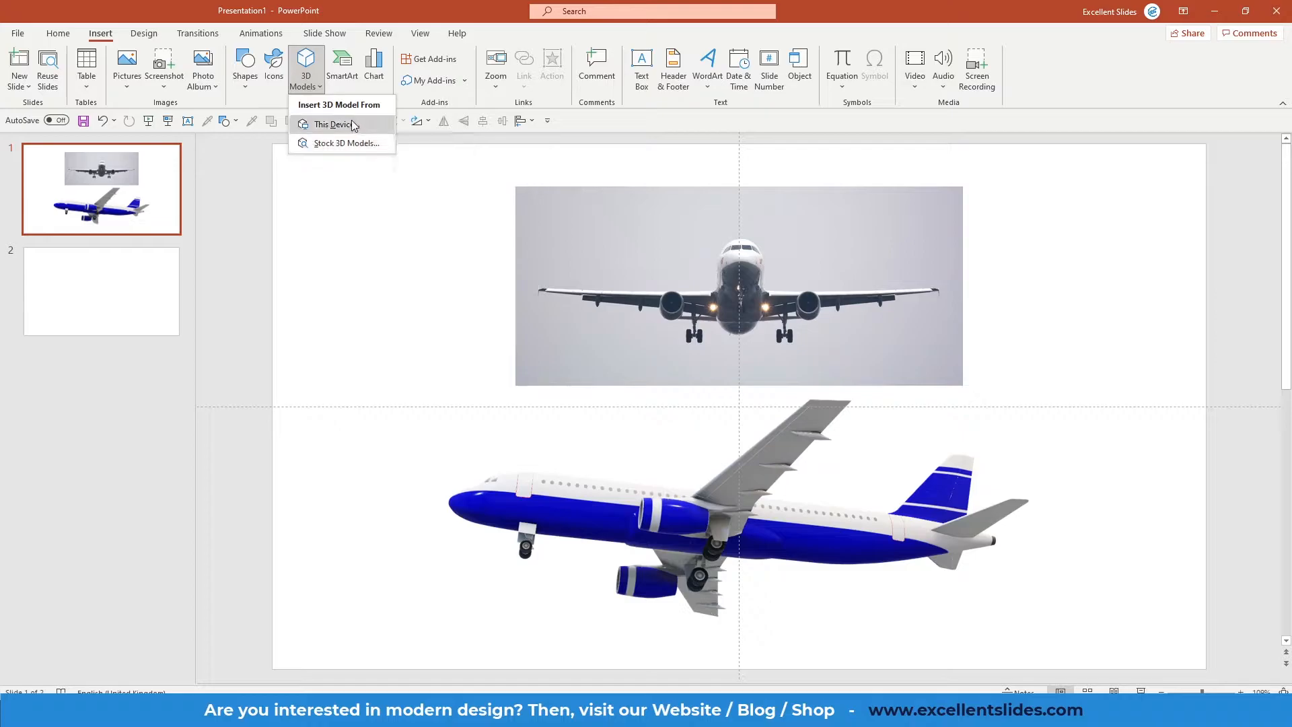
mouse_move(334, 125)
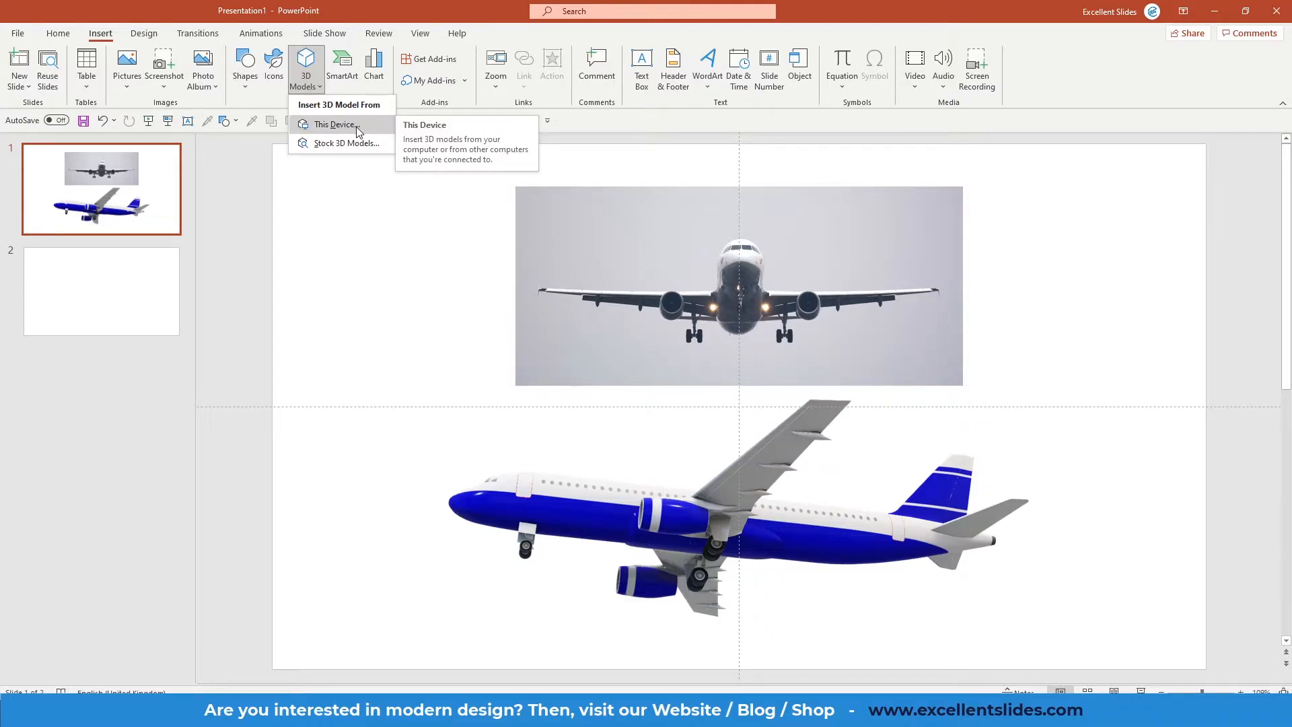
mouse_move(344, 143)
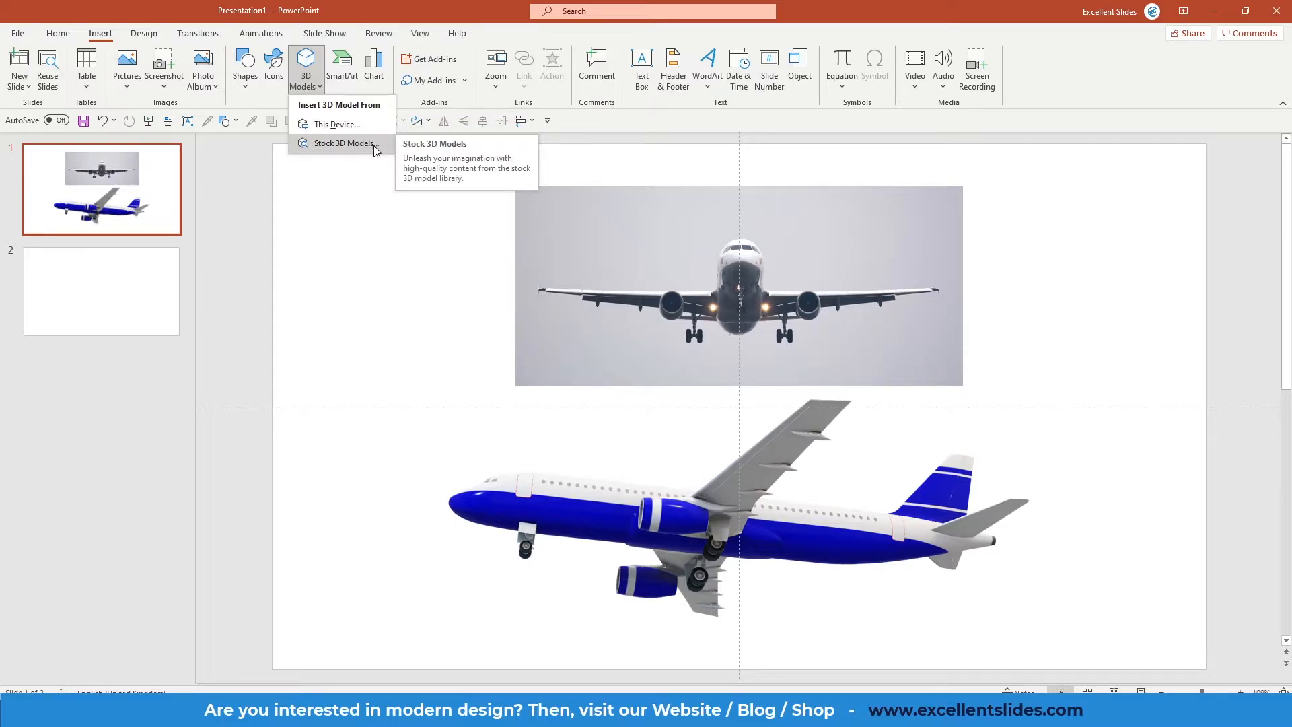
click(345, 142)
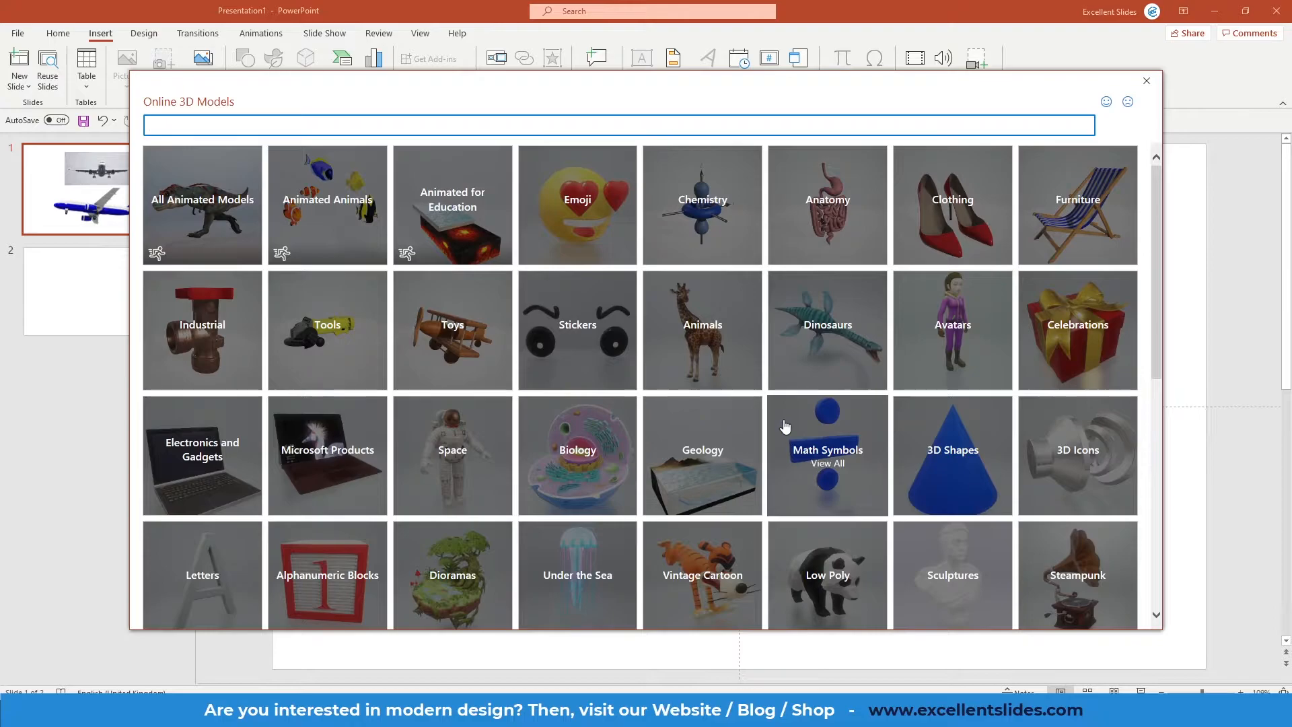
- Insert the submarine and rubber duck from the stock Toys category, then go to slide 2
scroll(down, 3)
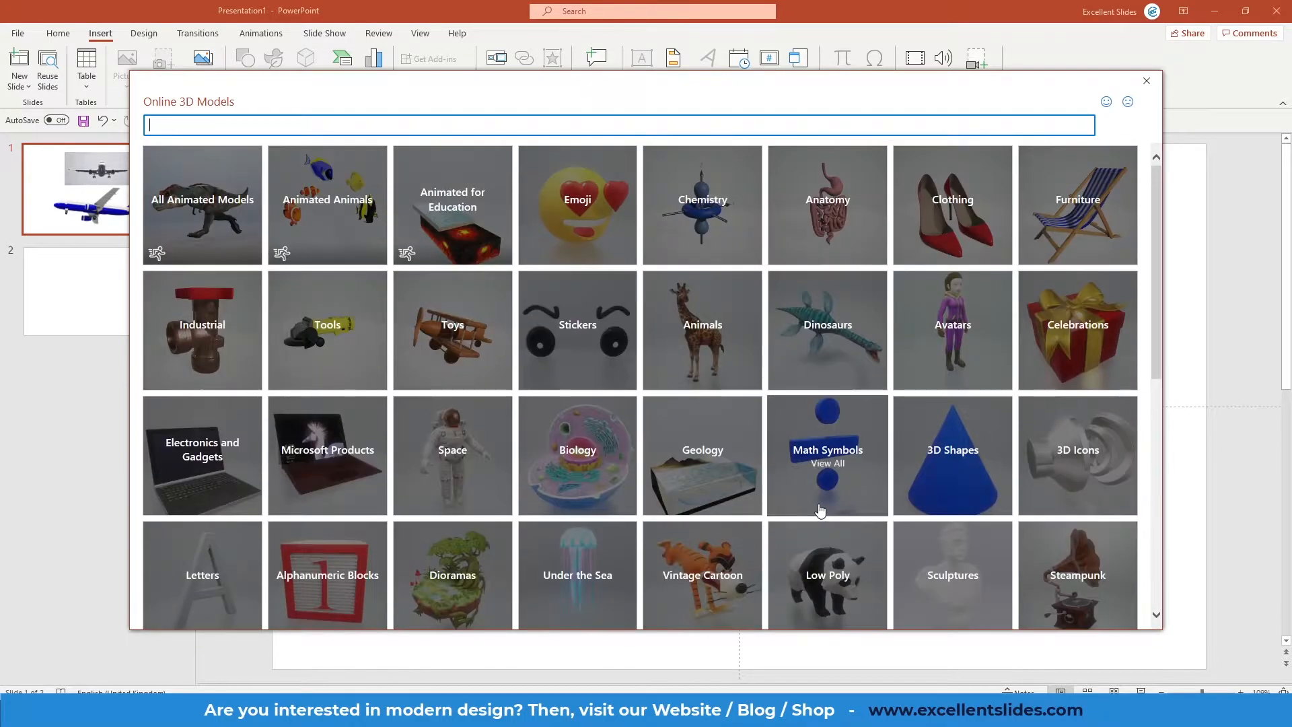
scroll(down, 3)
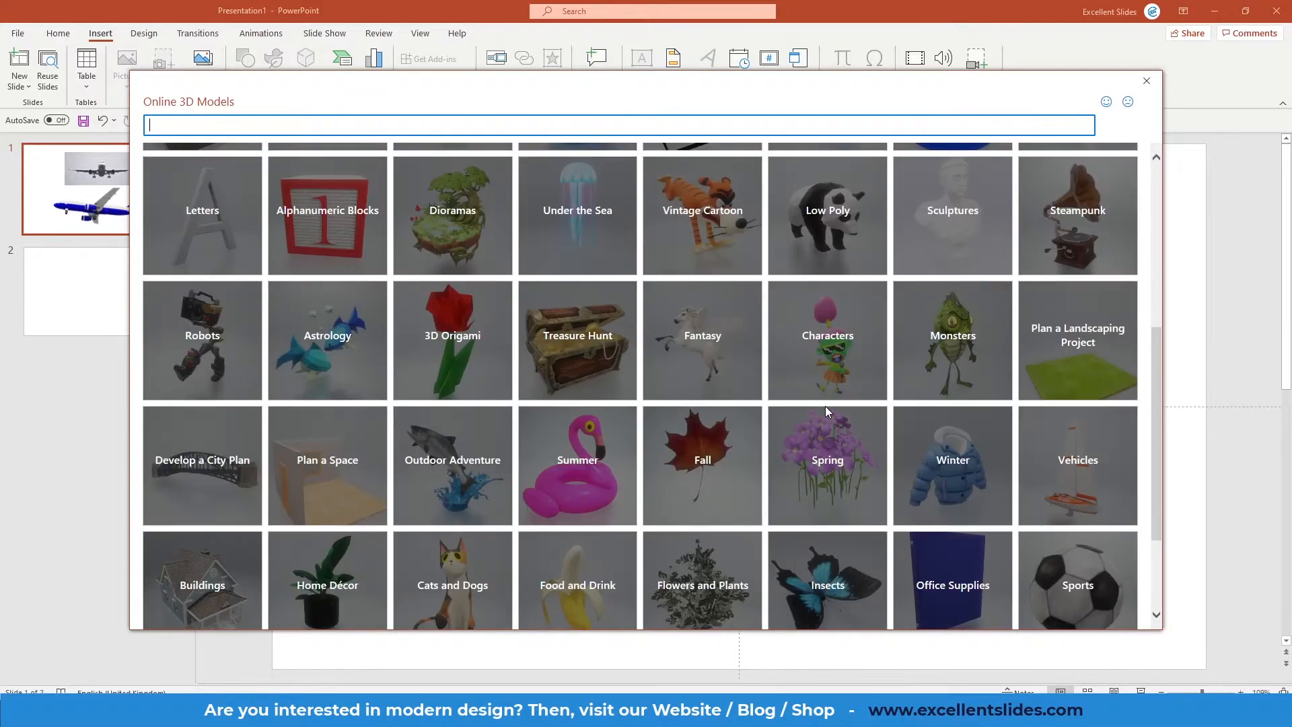
scroll(down, 3)
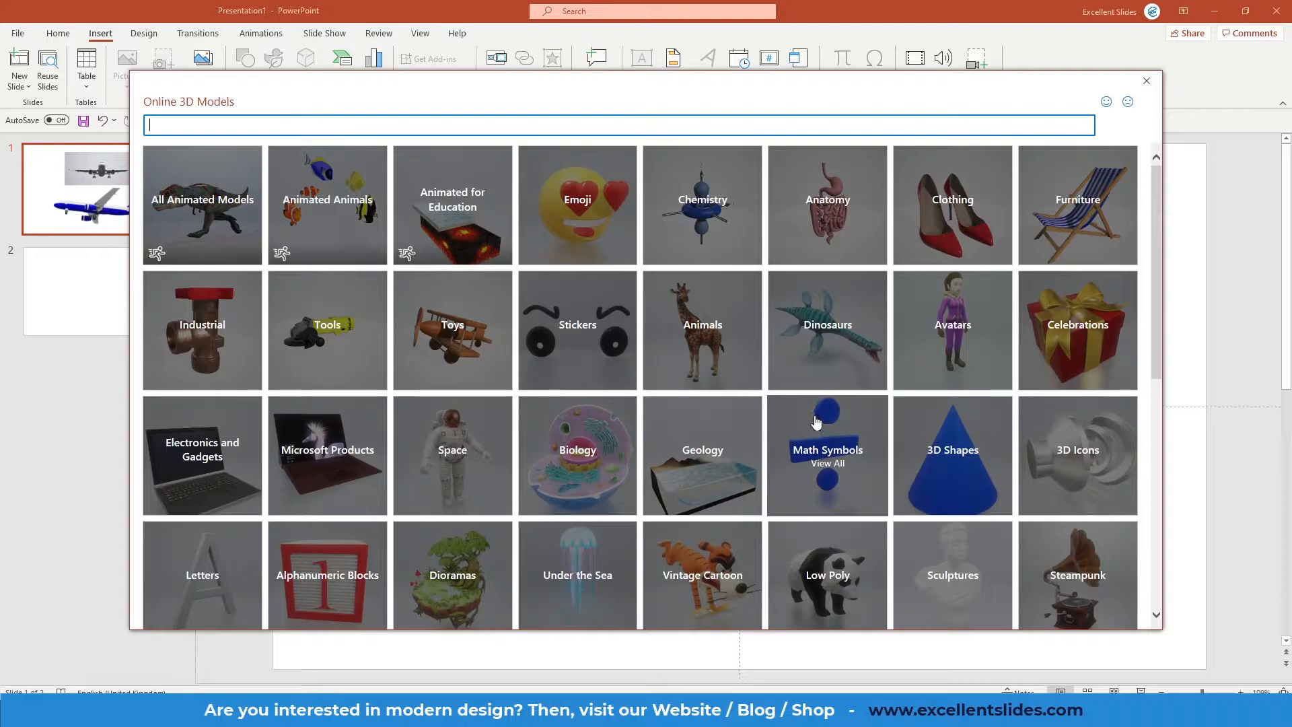
click(451, 324)
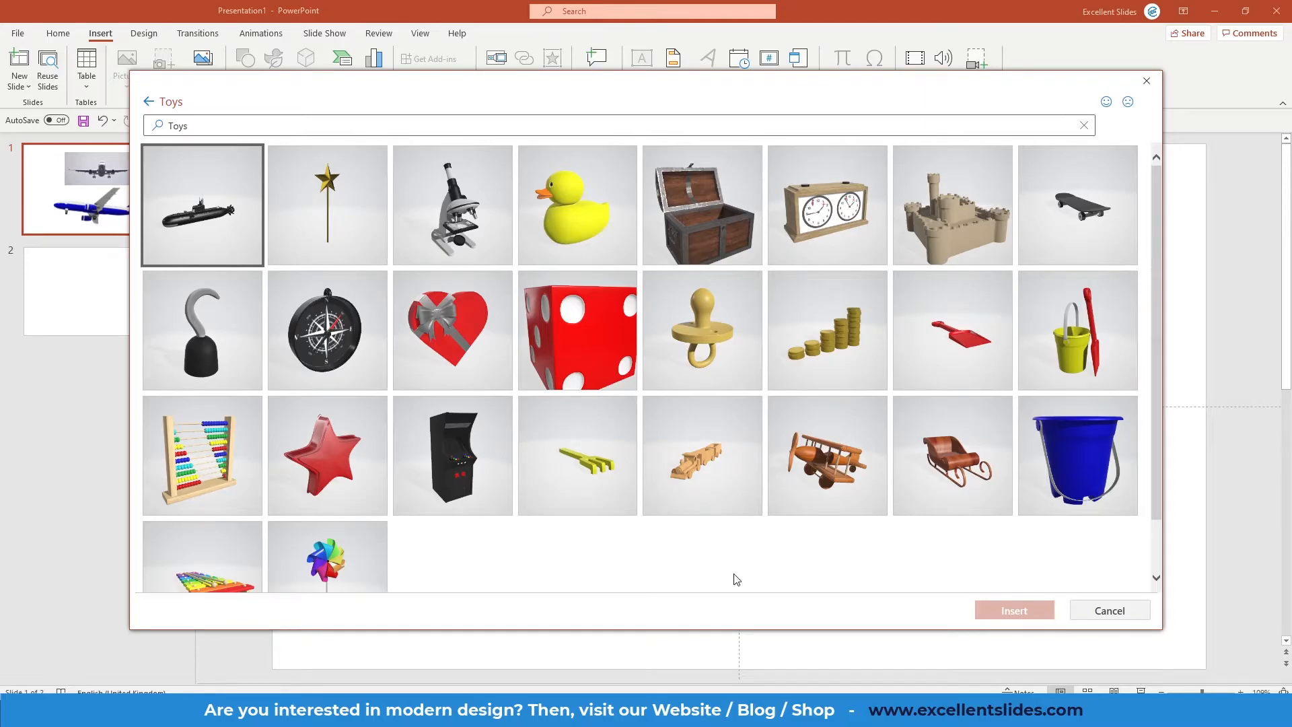
click(202, 205)
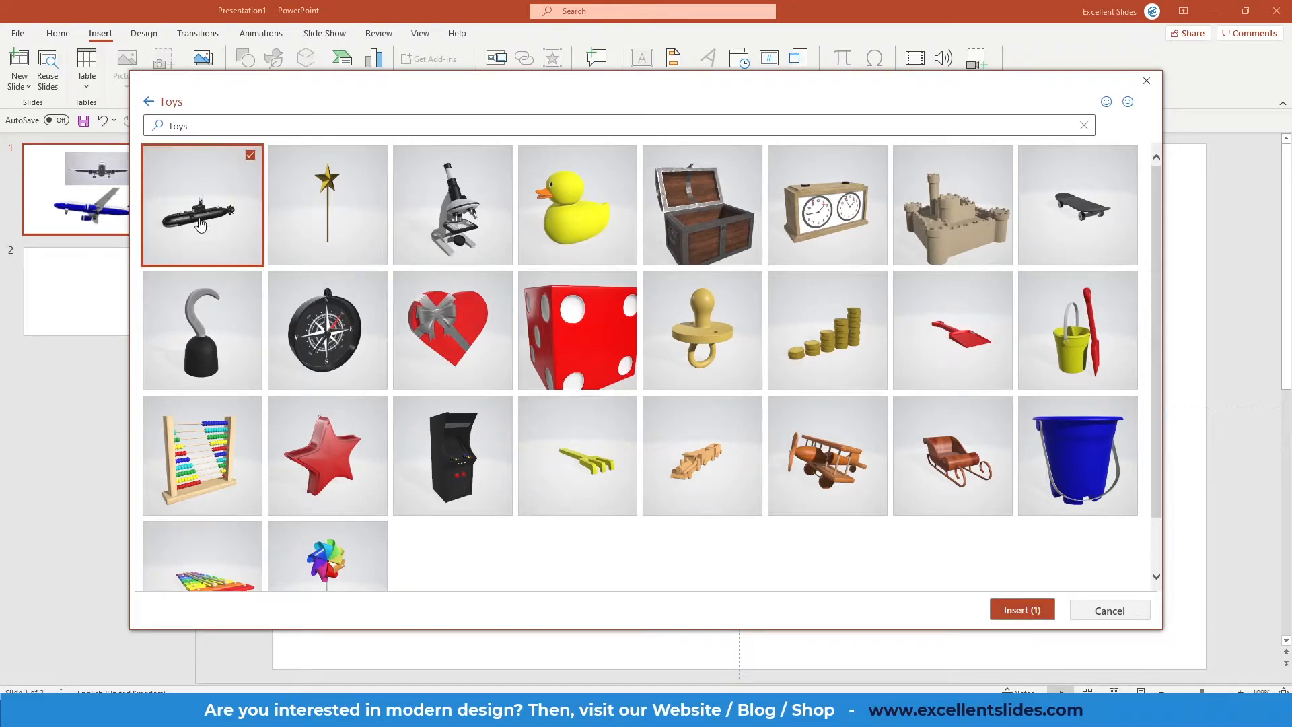
click(576, 205)
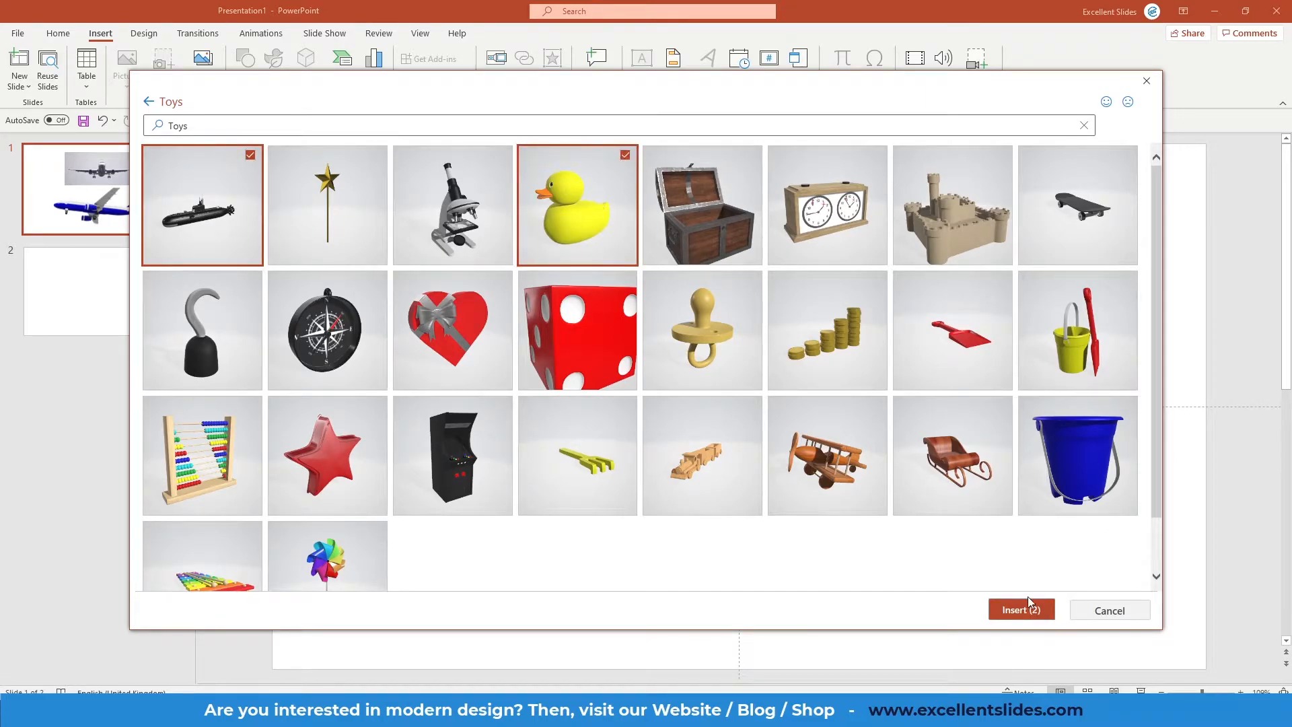
click(1020, 610)
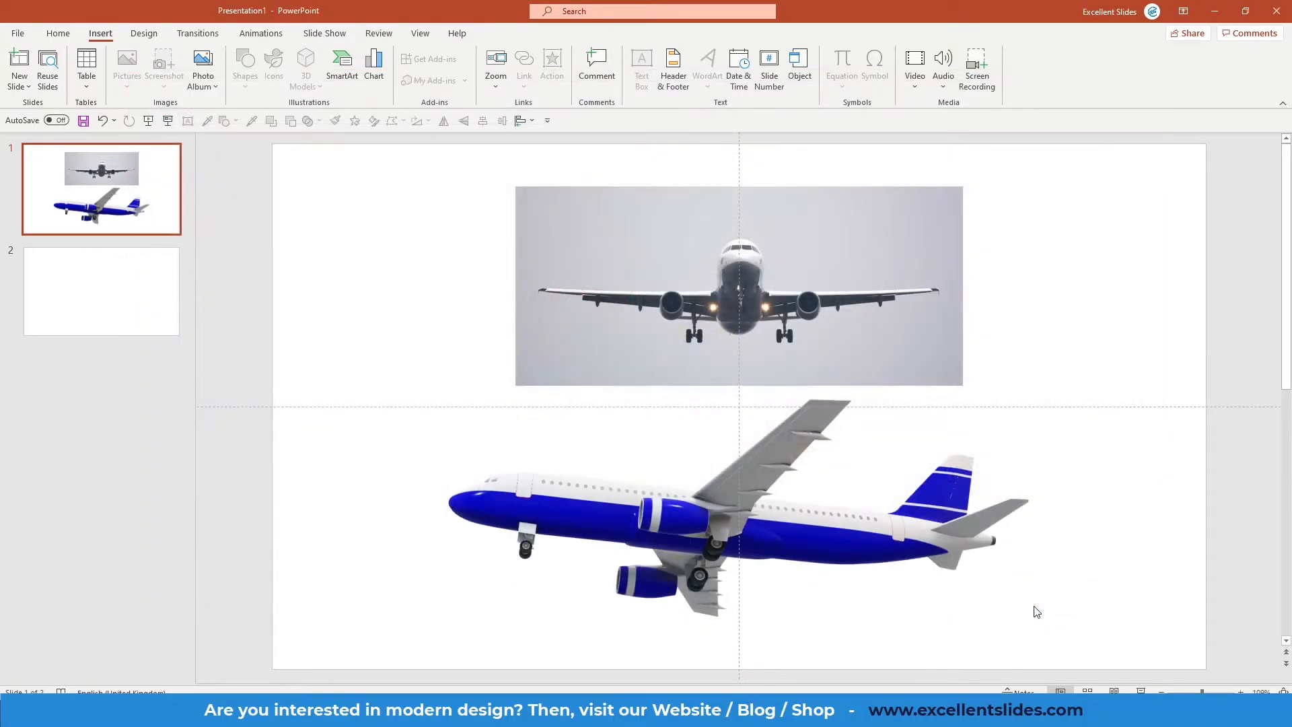
click(305, 68)
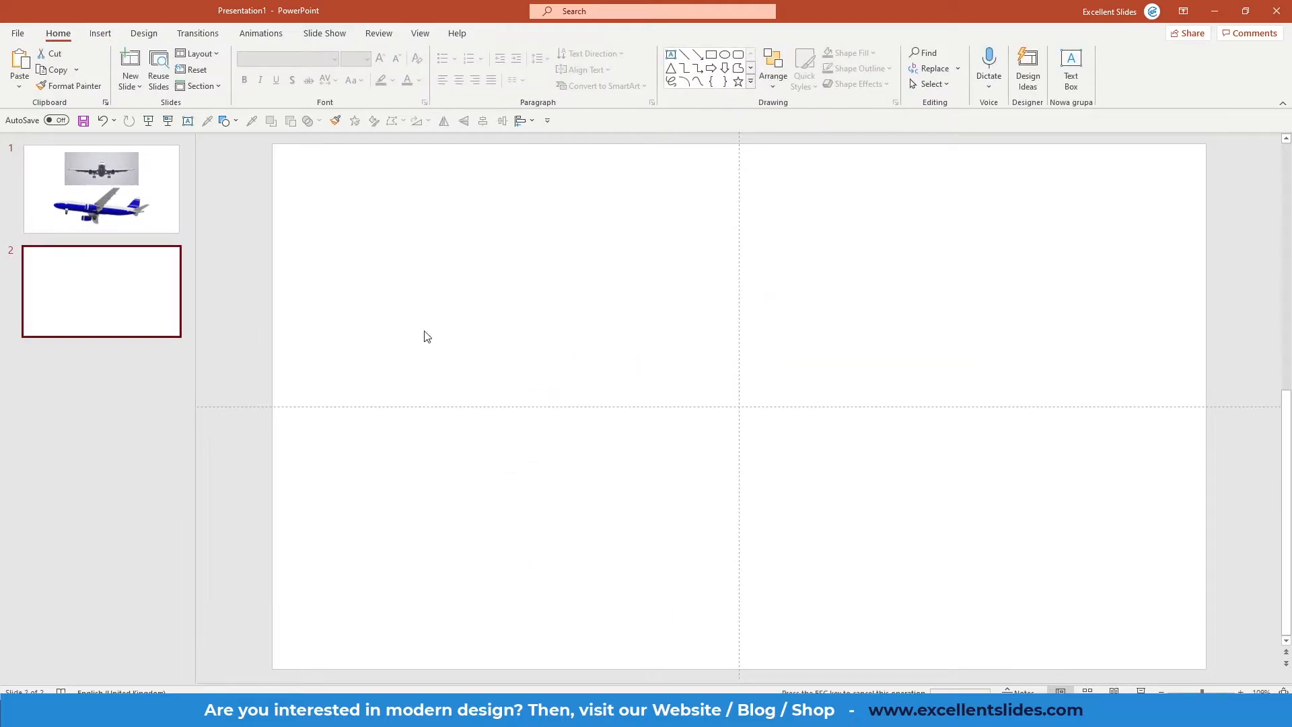
- Paste the submarine and duck onto slide 2, move the duck toward centre, and add slide 3
key(ctrl+v)
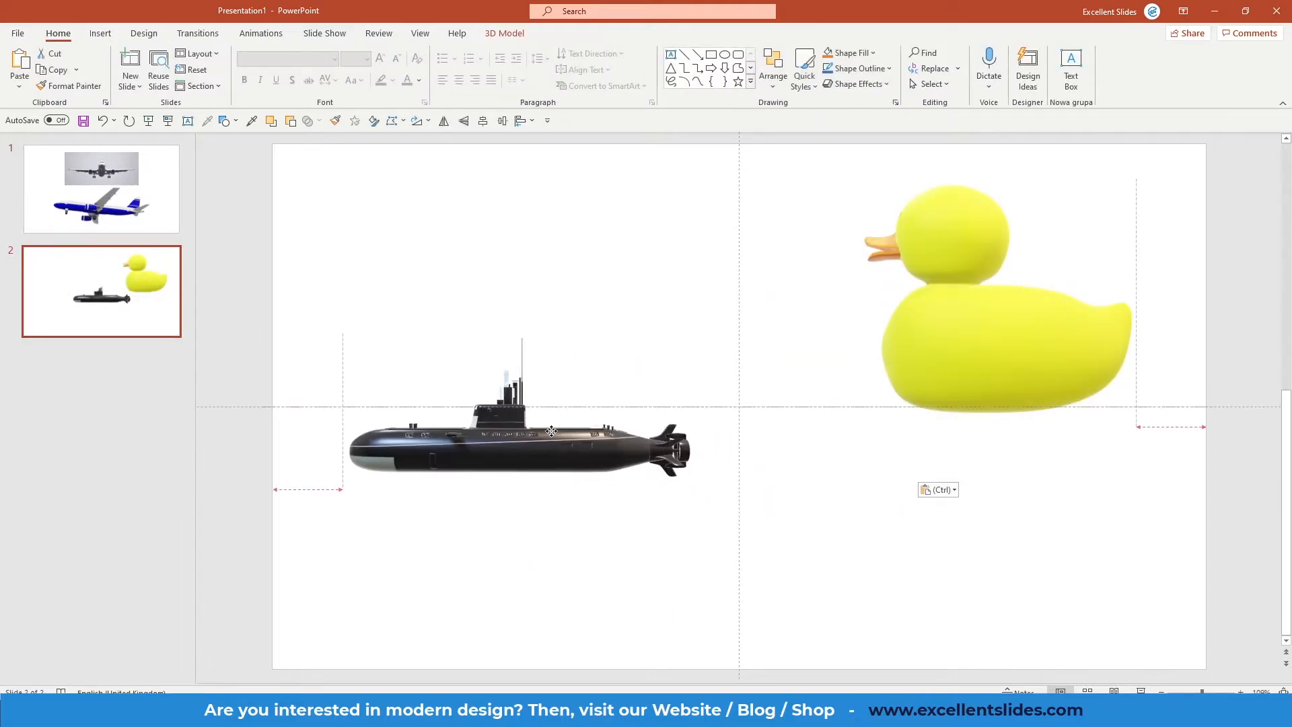
drag(998, 293, 943, 404)
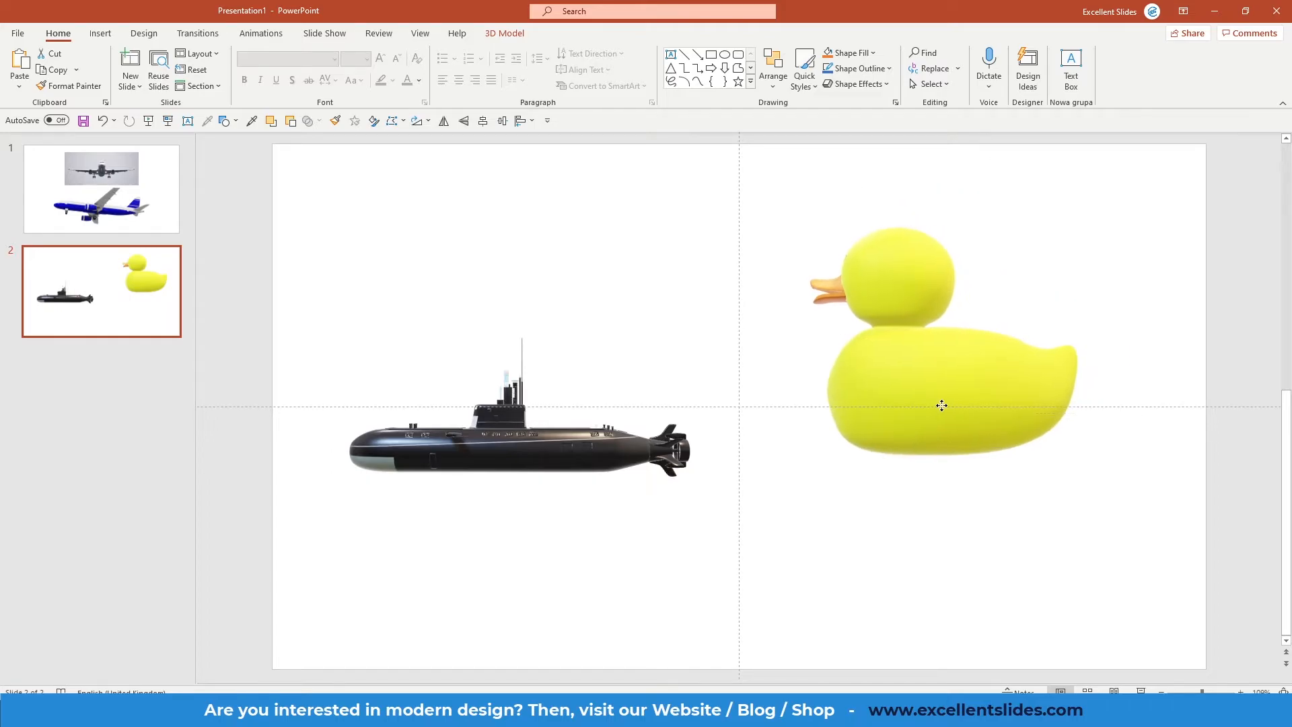
click(943, 405)
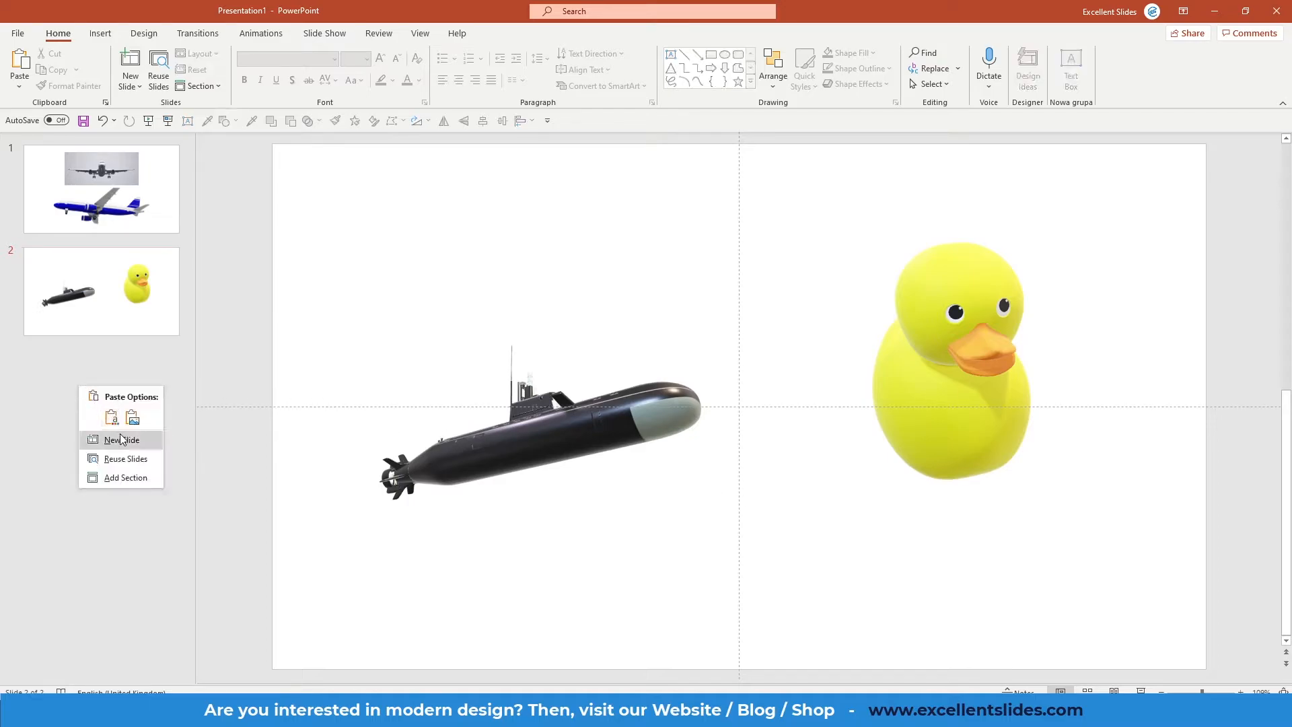
click(121, 440)
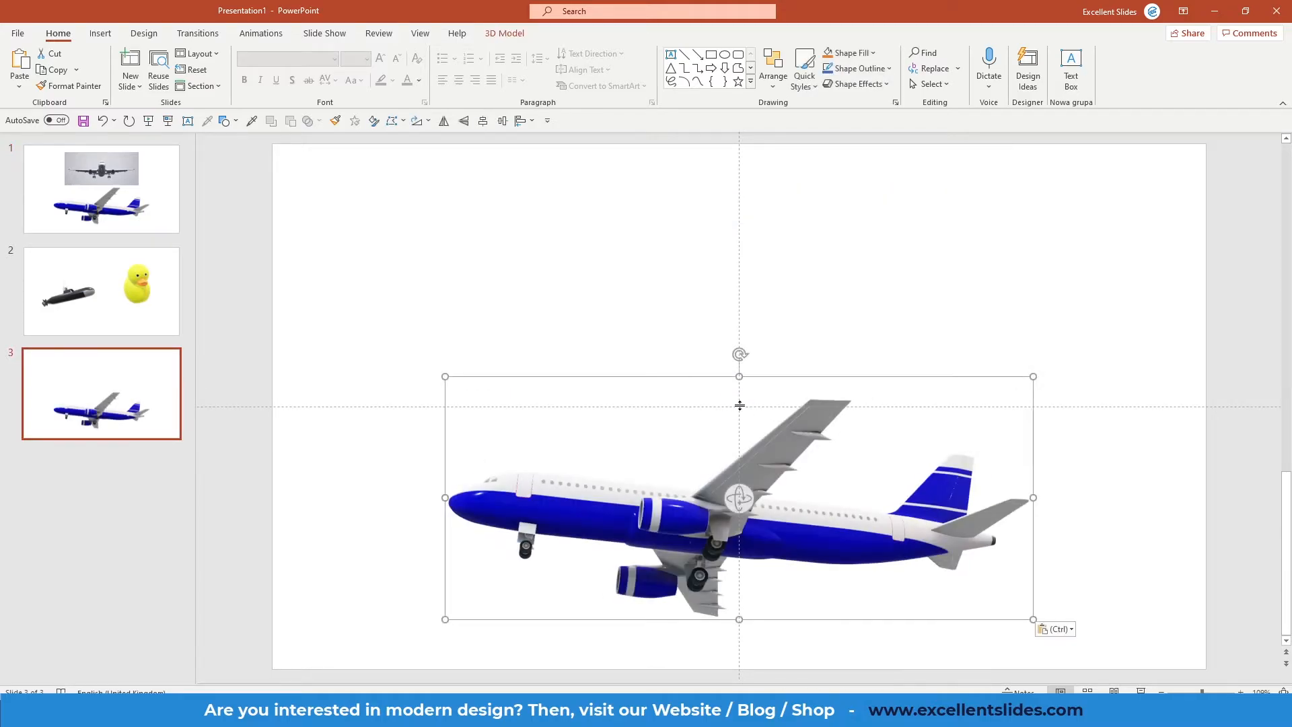
- Turn slide 3's airplane forward at the right edge; re-angle slide 4's copy to show its underside
drag(739, 497, 754, 387)
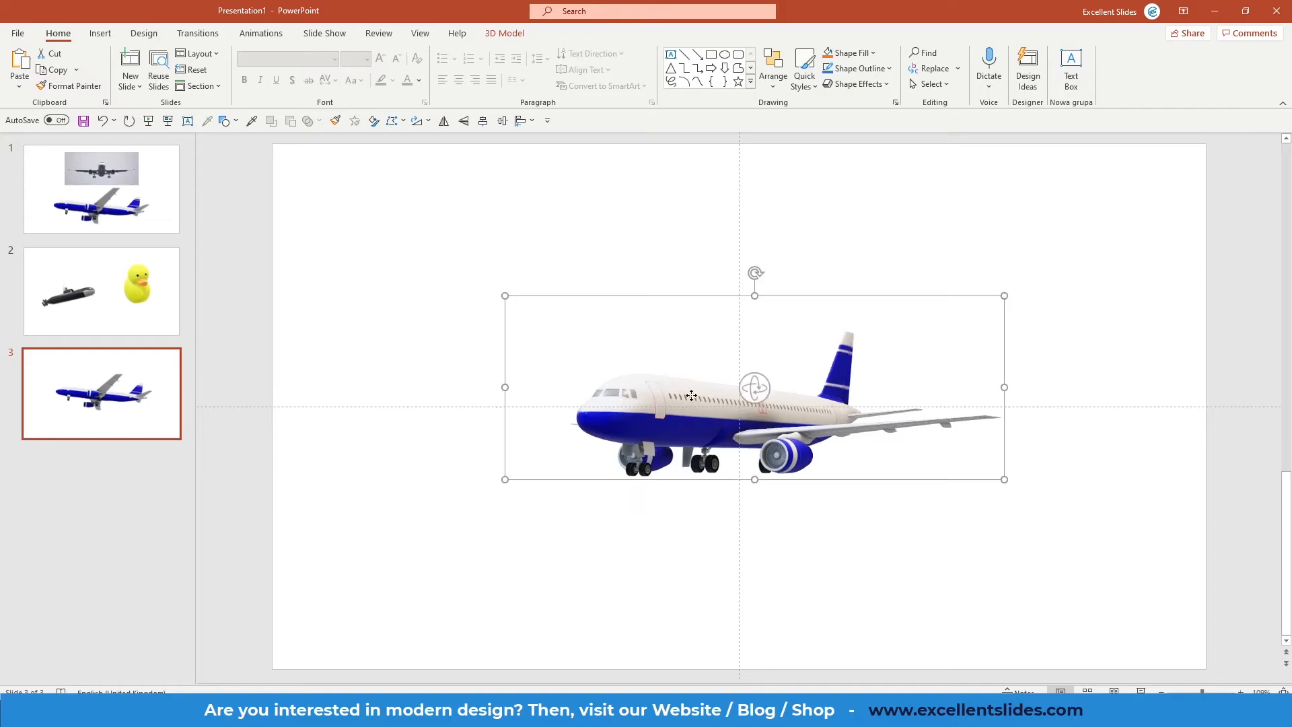
drag(693, 394, 876, 447)
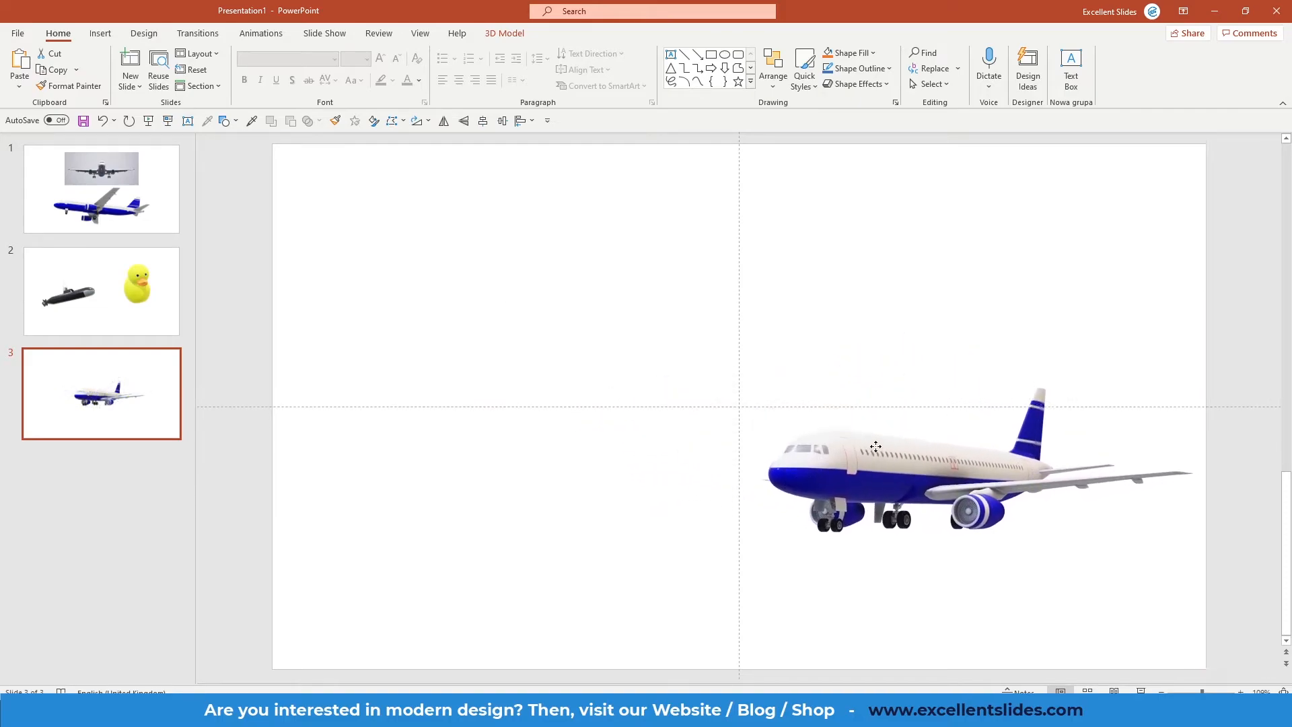
click(928, 458)
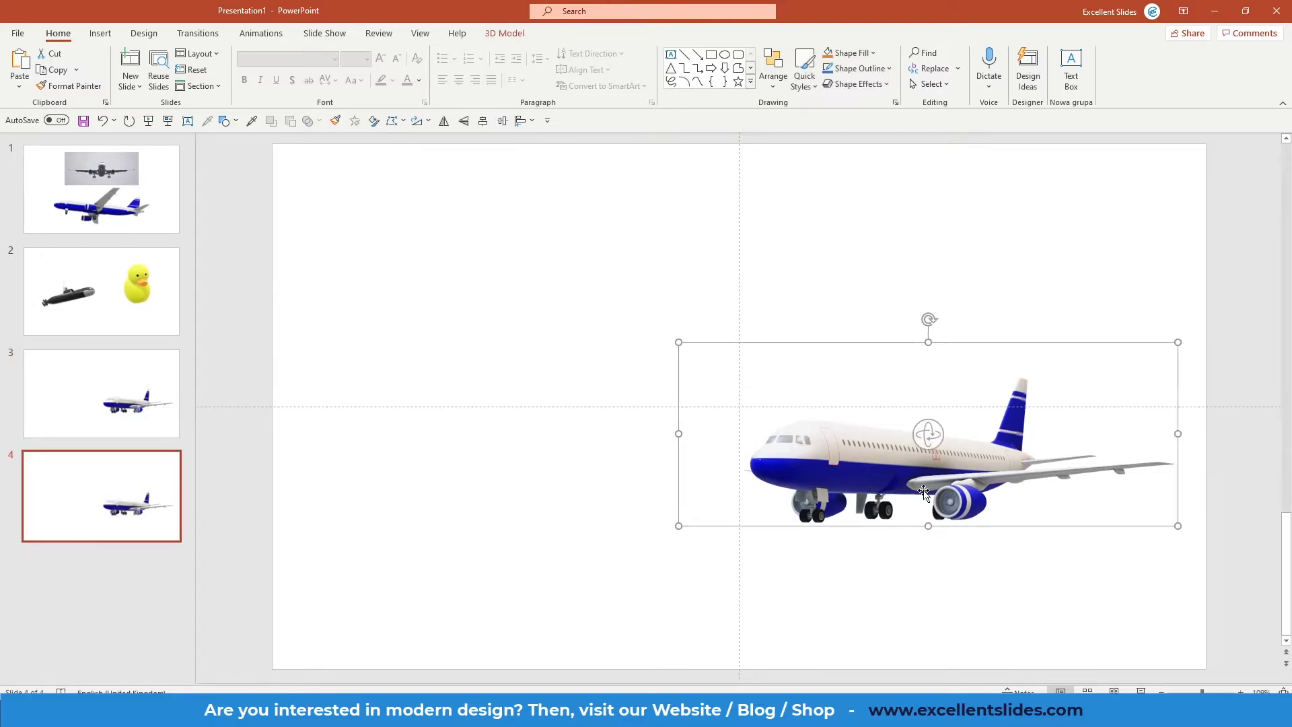
drag(927, 433, 702, 373)
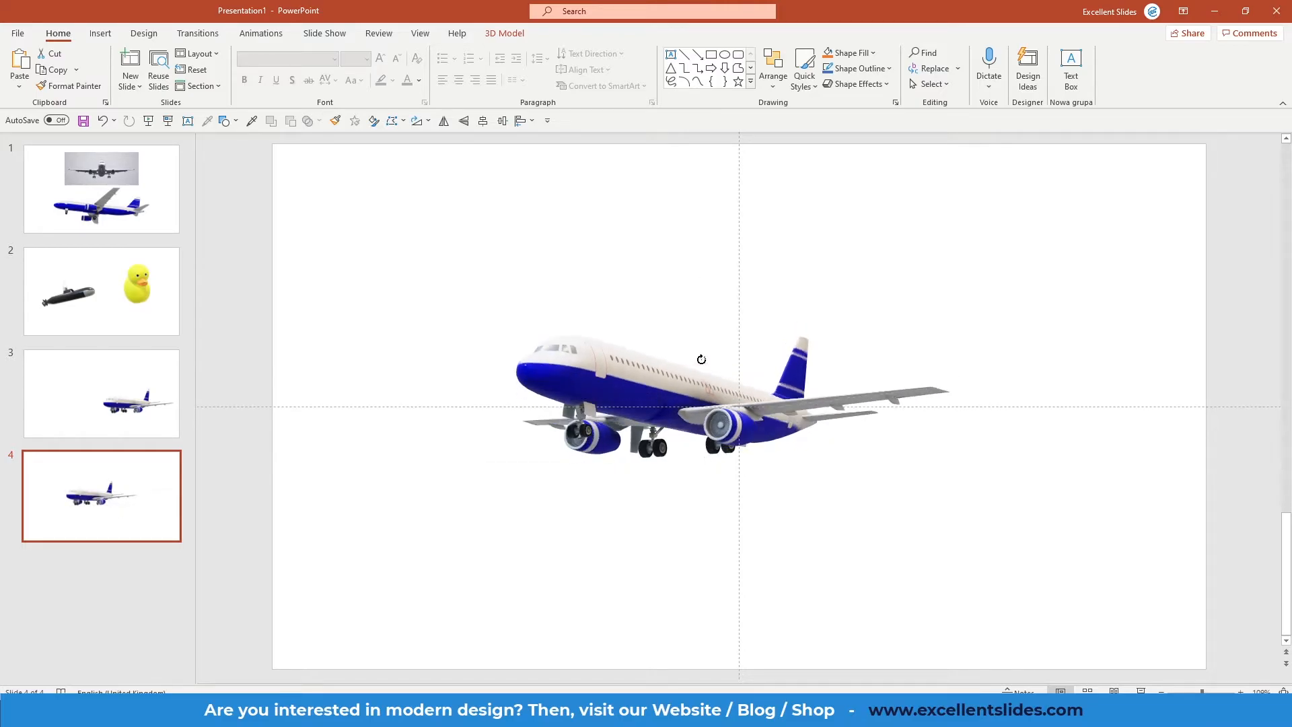
drag(700, 359, 694, 304)
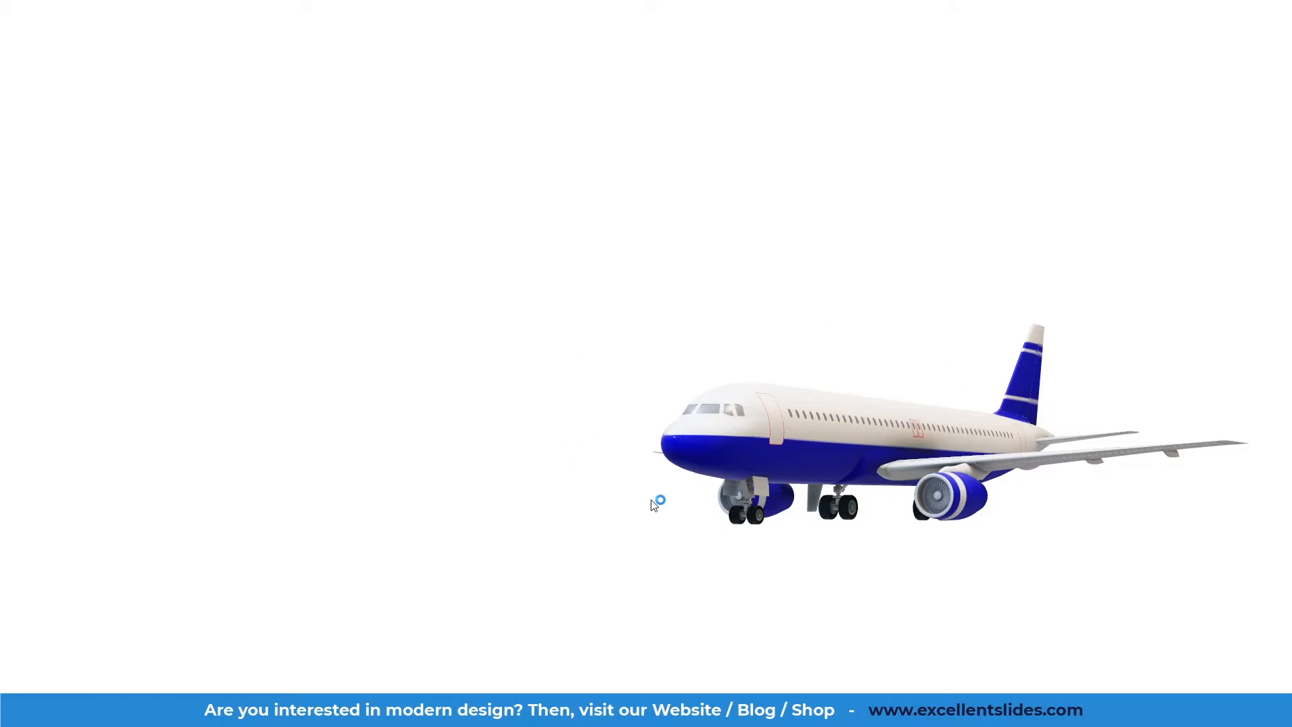
key(escape)
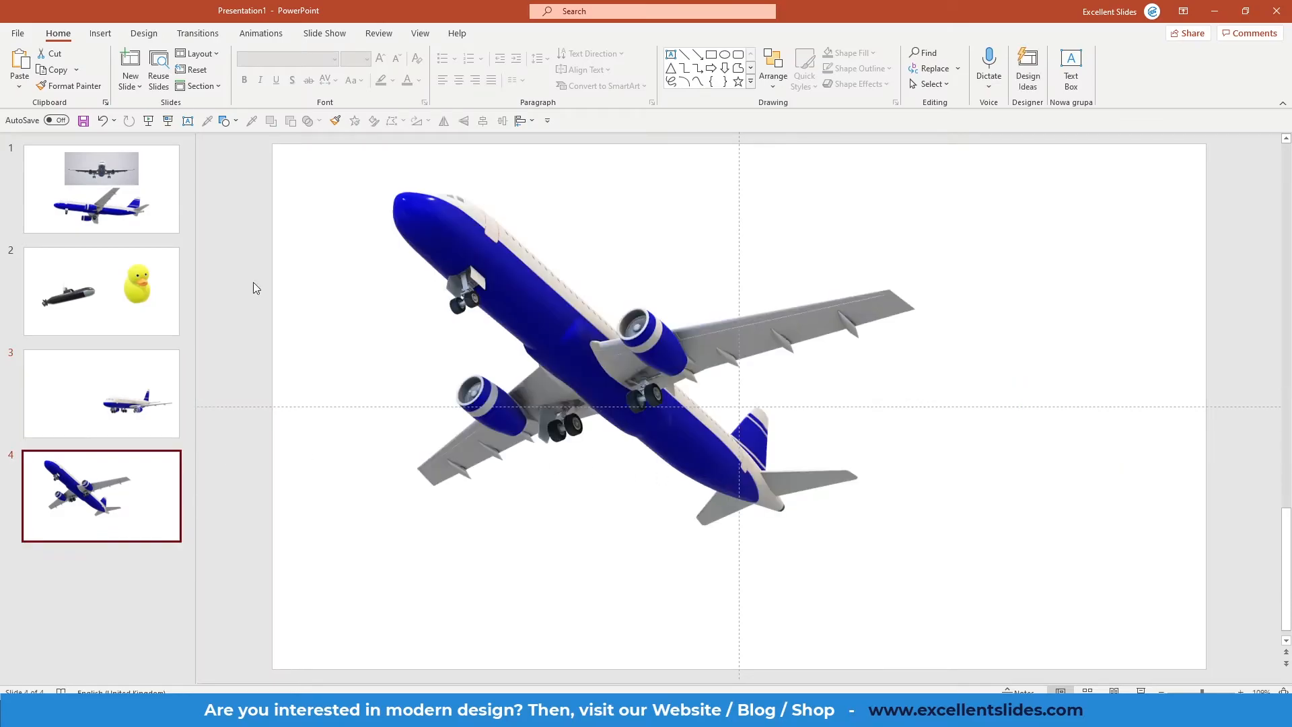
- Apply a Morph transition to slide 4
click(197, 33)
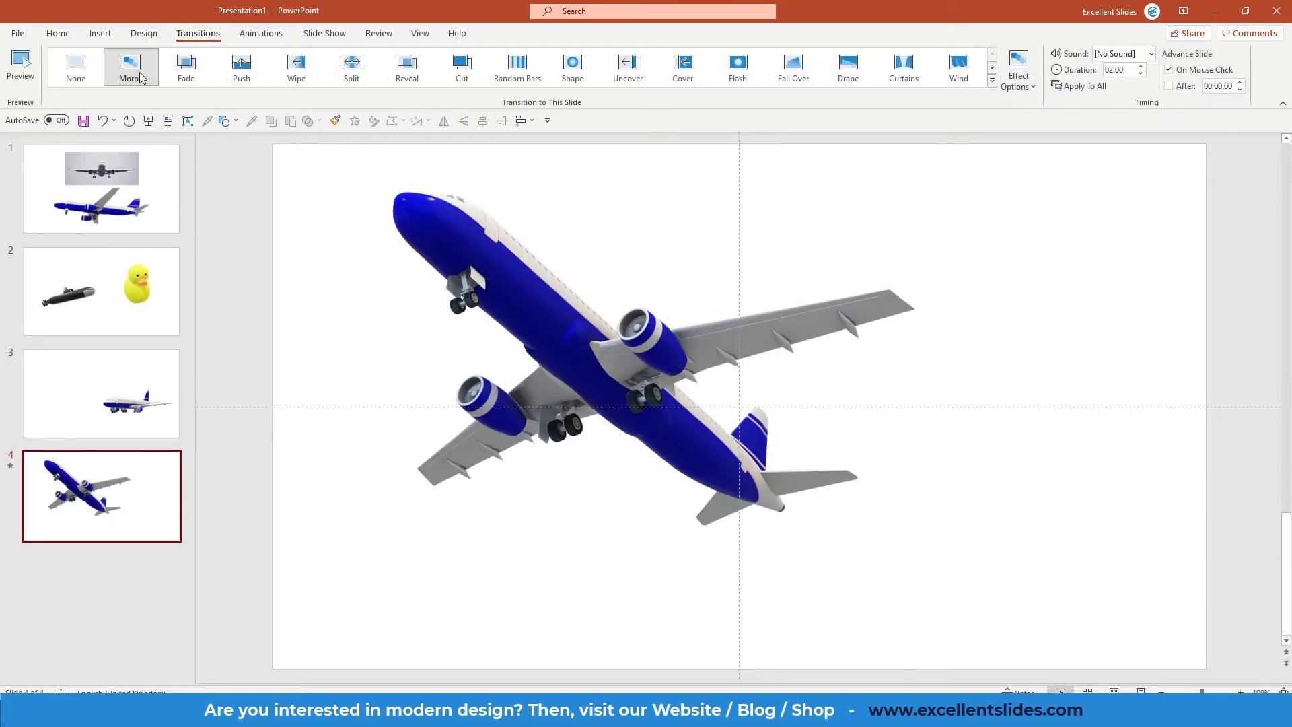
click(100, 393)
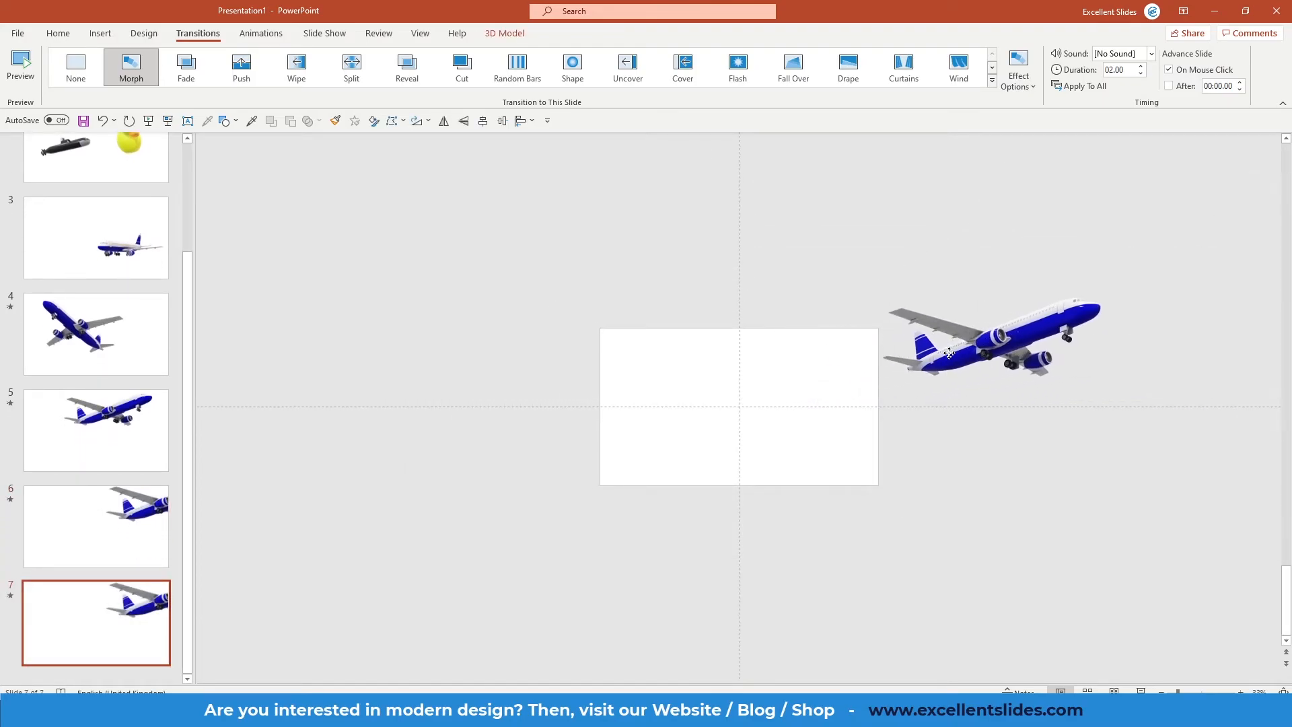
- Select slide 7 to work on its airplane
click(95, 239)
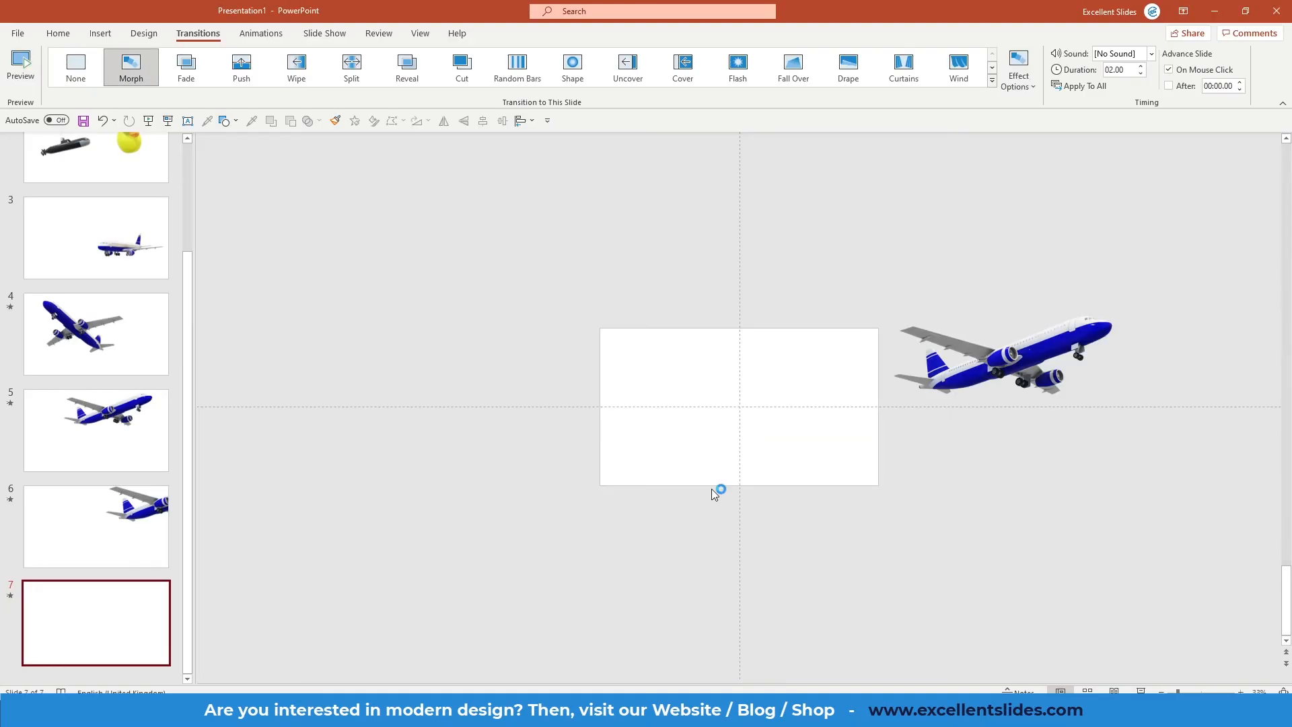
mouse_move(745, 500)
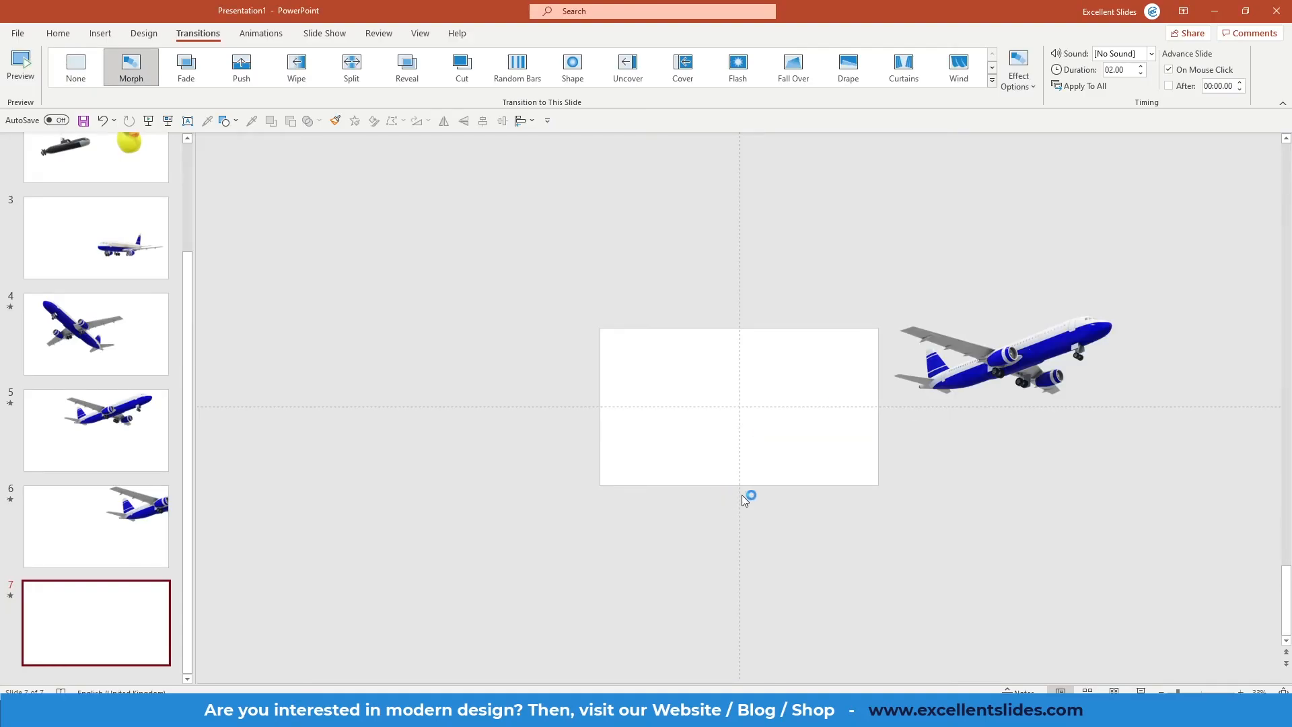
mouse_move(976, 447)
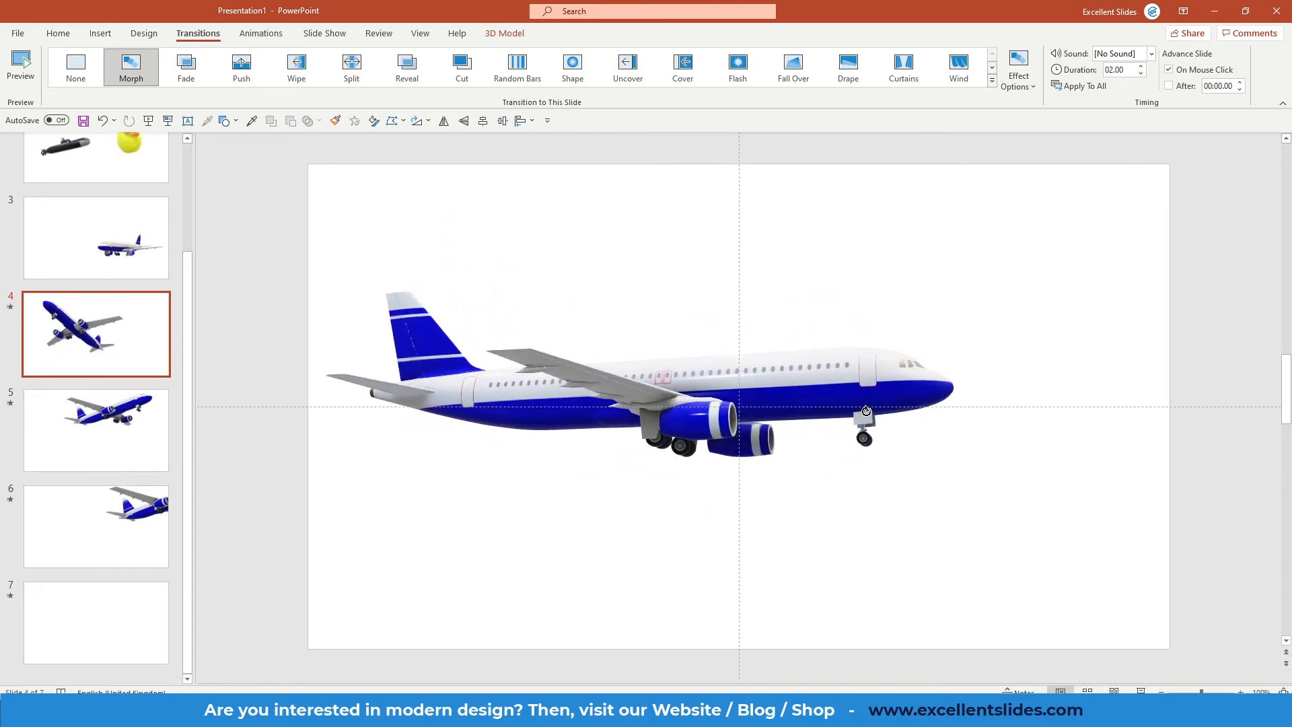
- Rotate slide 4's airplane to a level side-on view from above, then show slide 5
drag(865, 412, 896, 434)
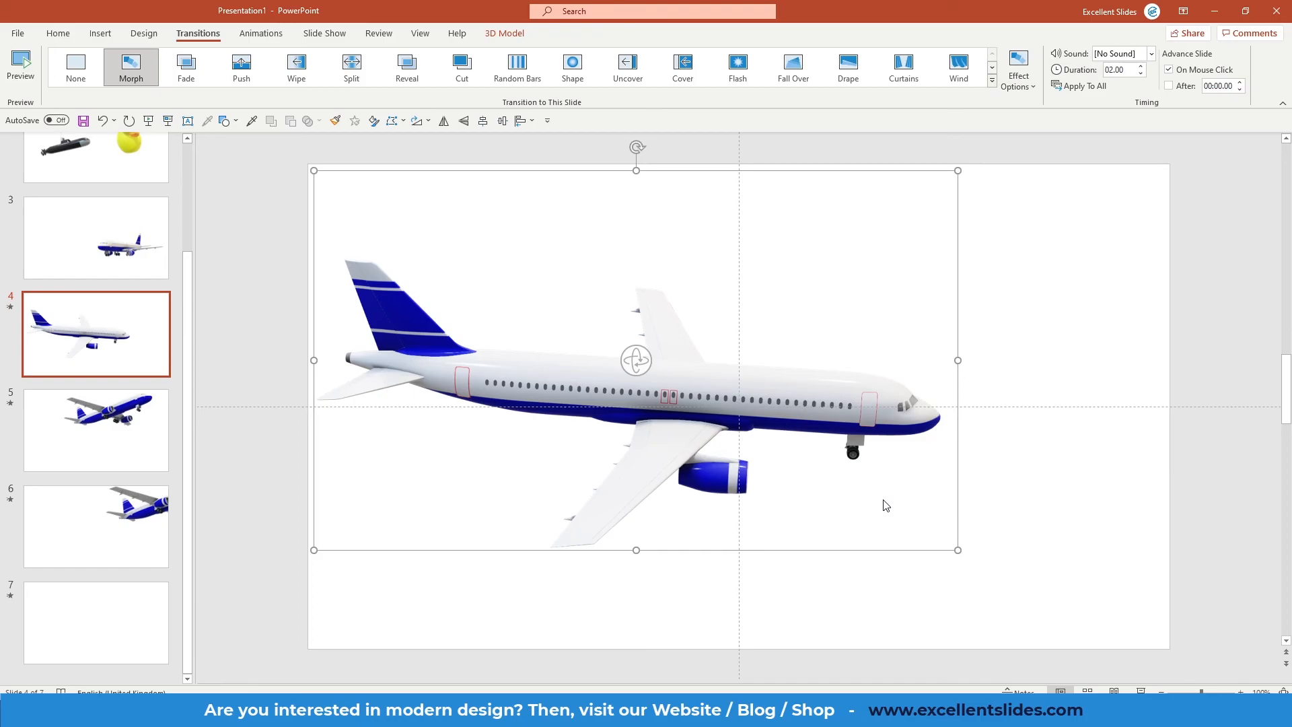
click(1131, 520)
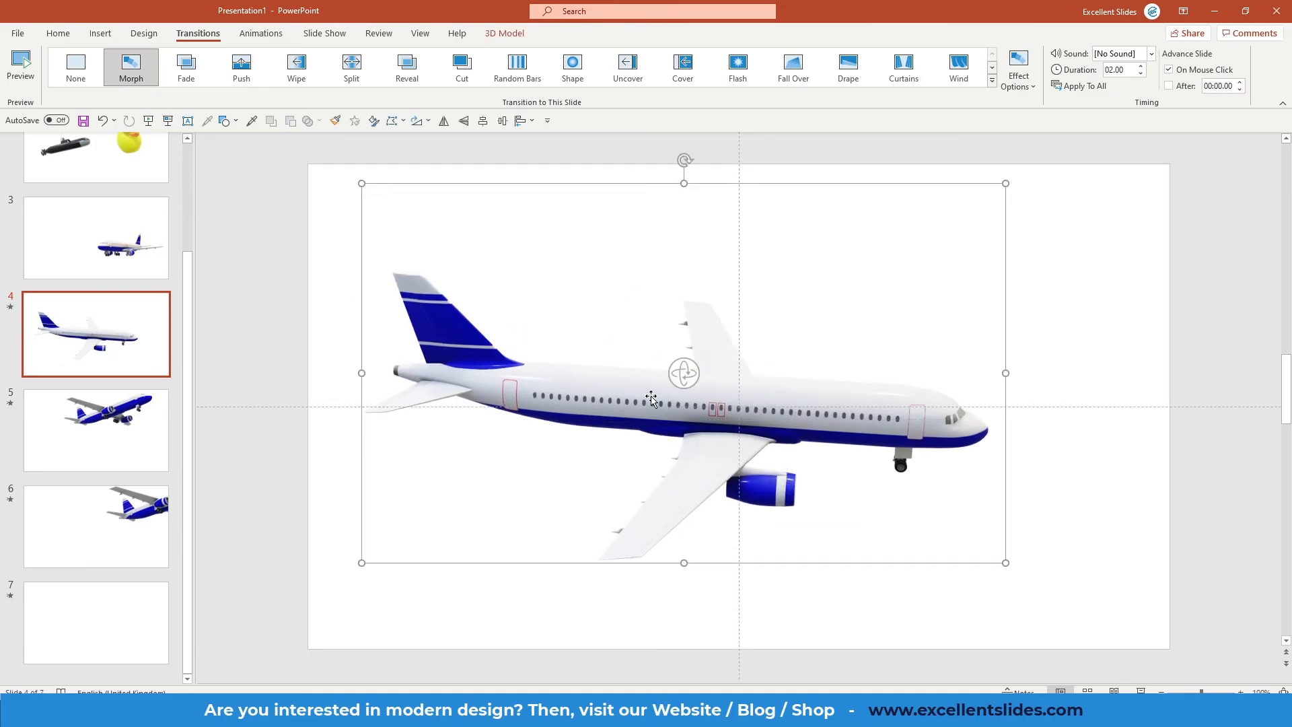
click(95, 430)
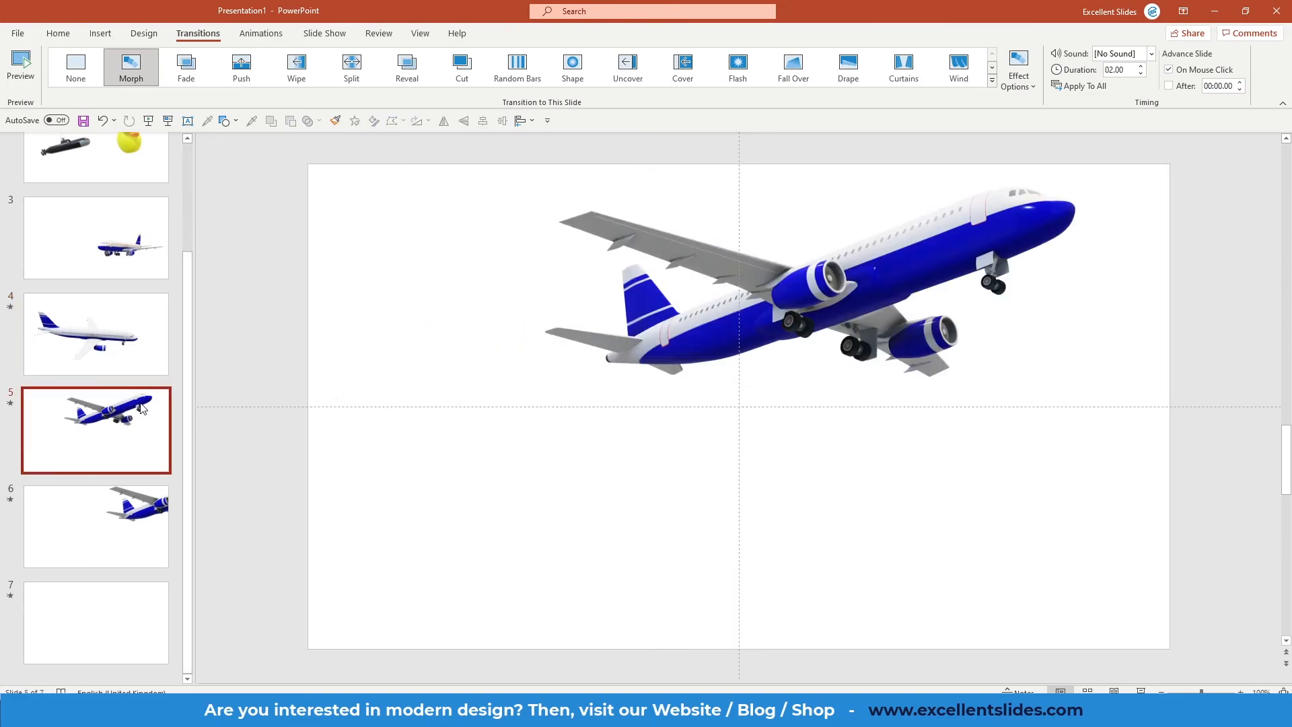